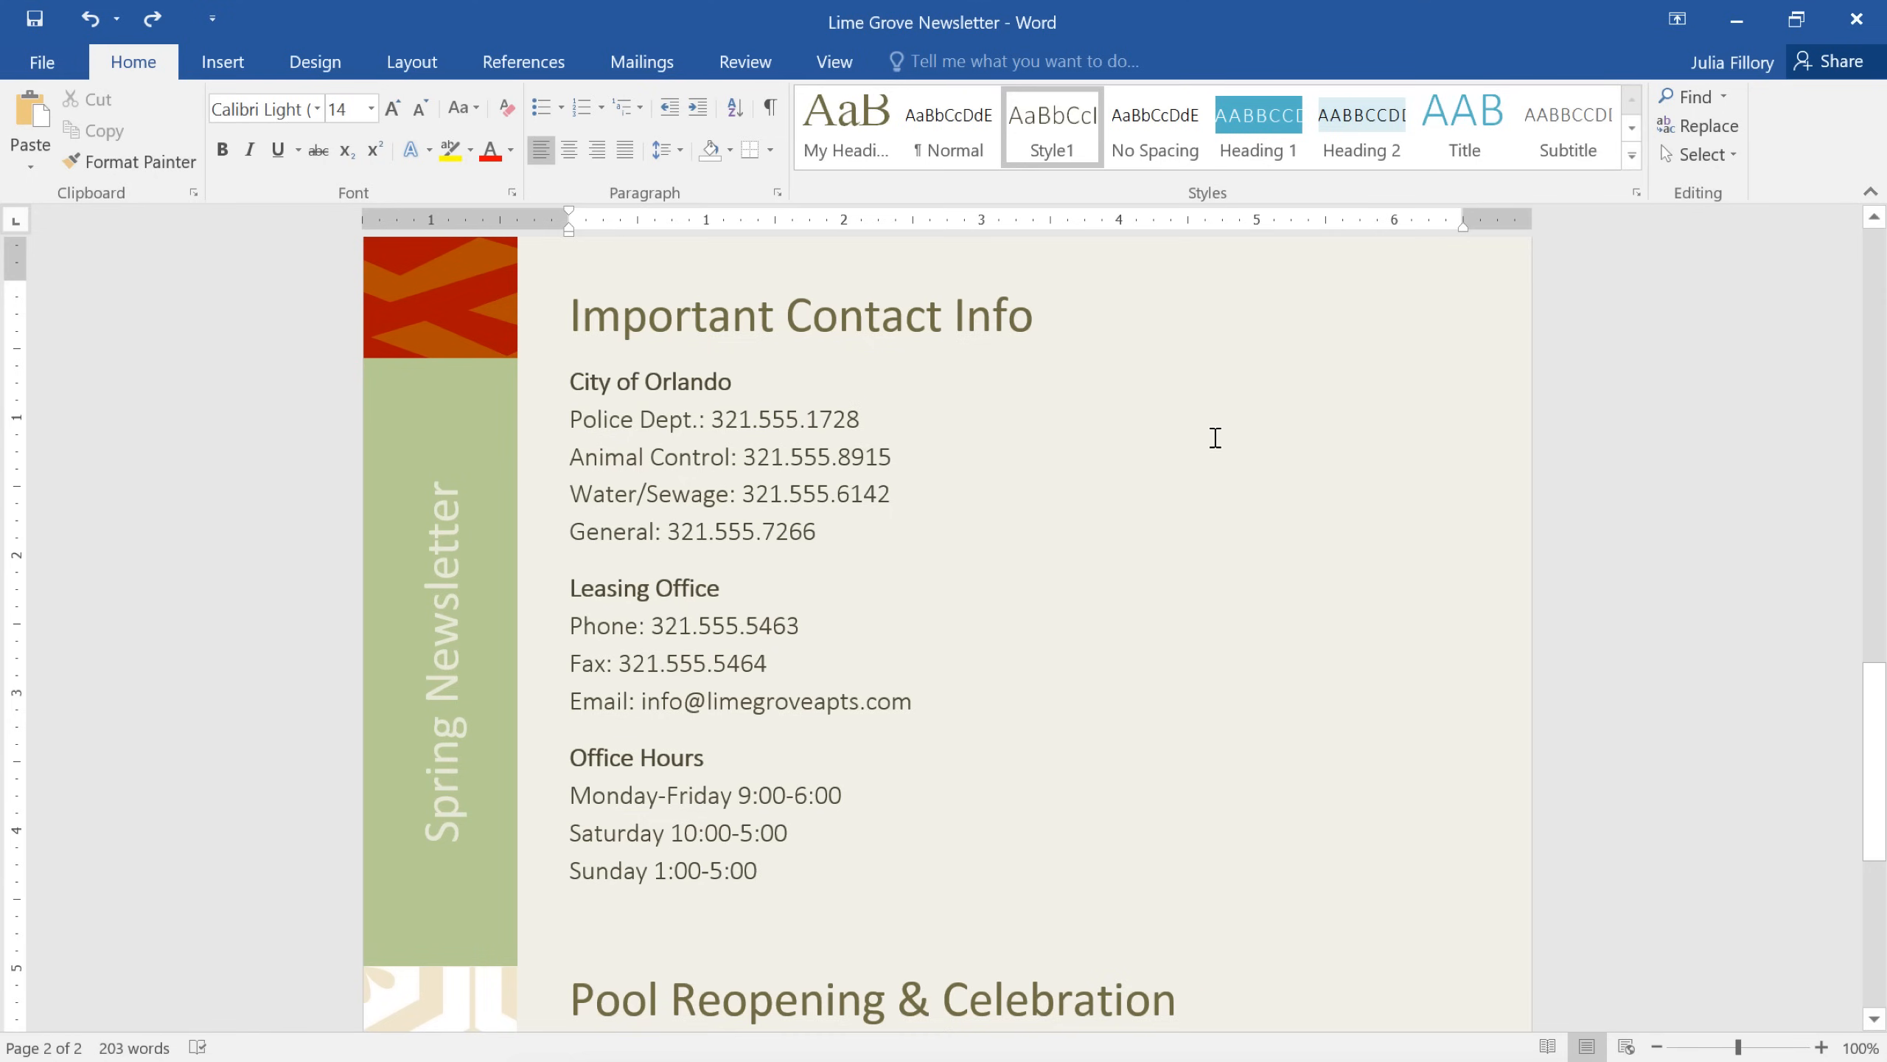
pyautogui.moveTo(1183, 699)
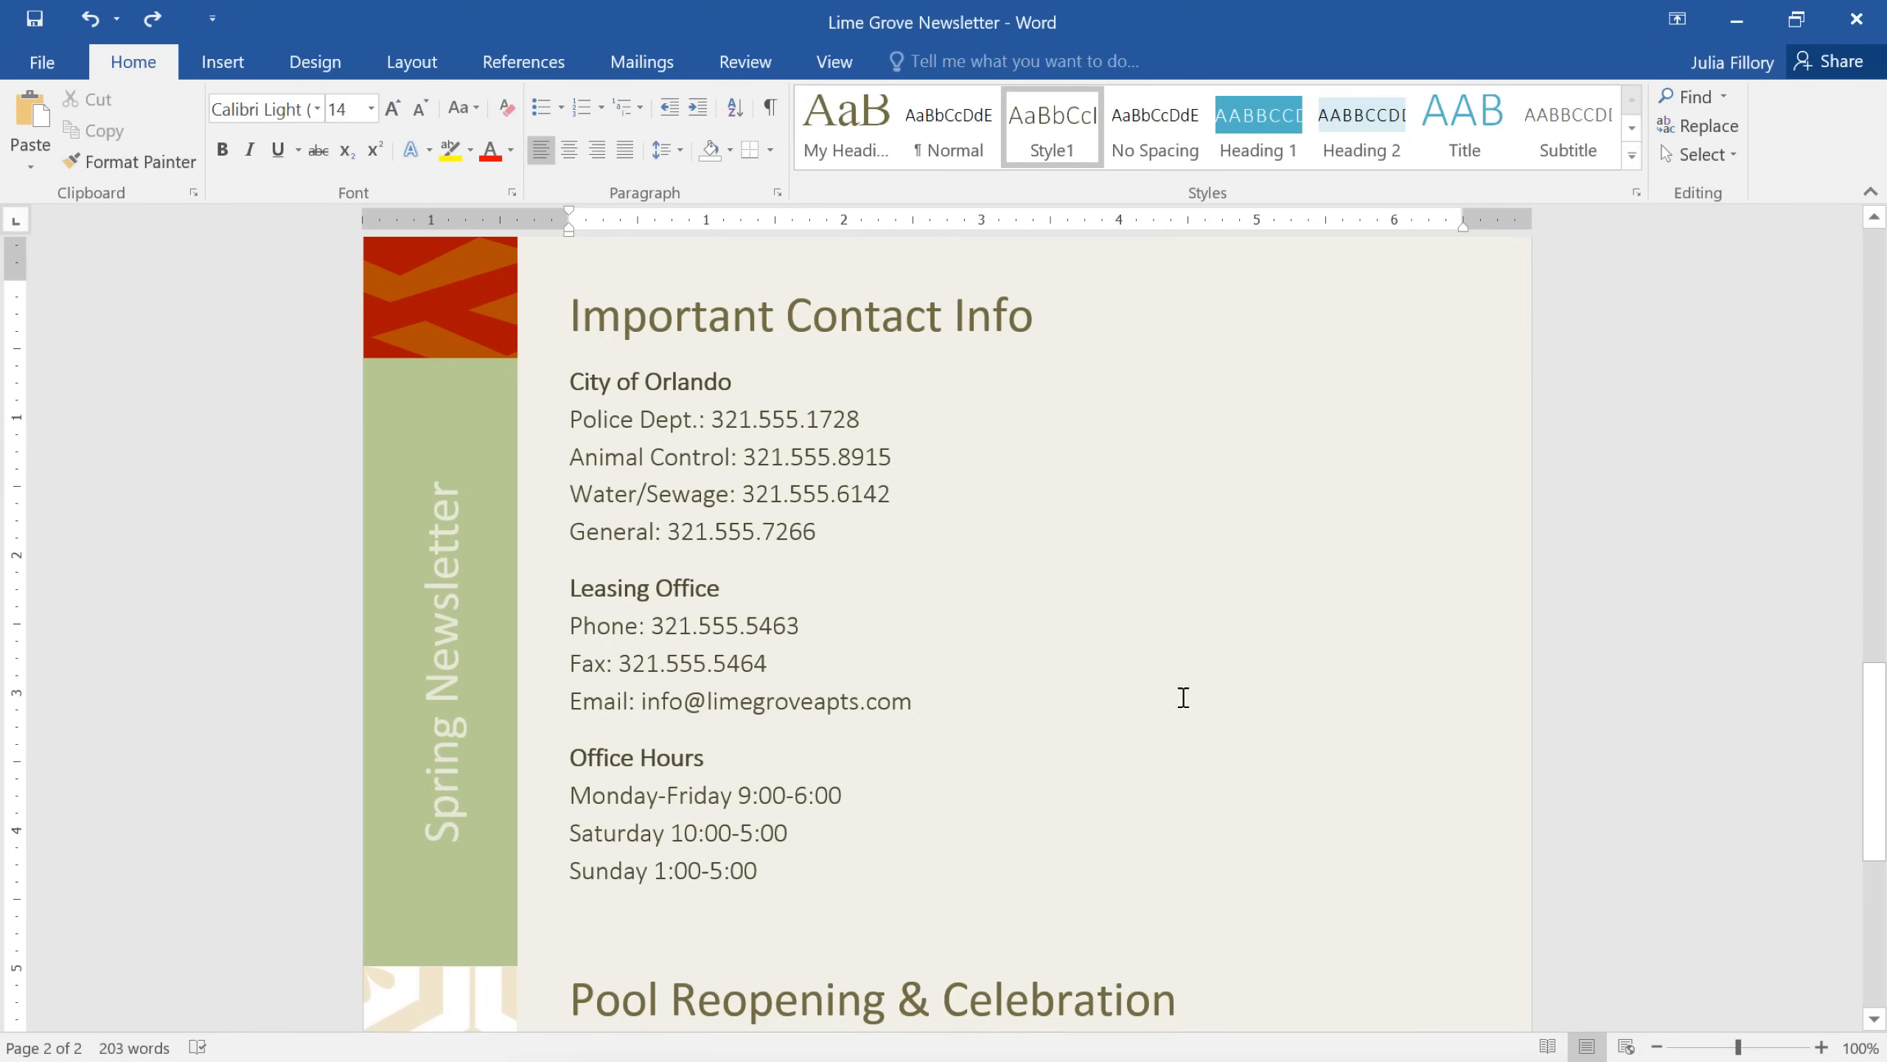
pyautogui.moveTo(1191, 447)
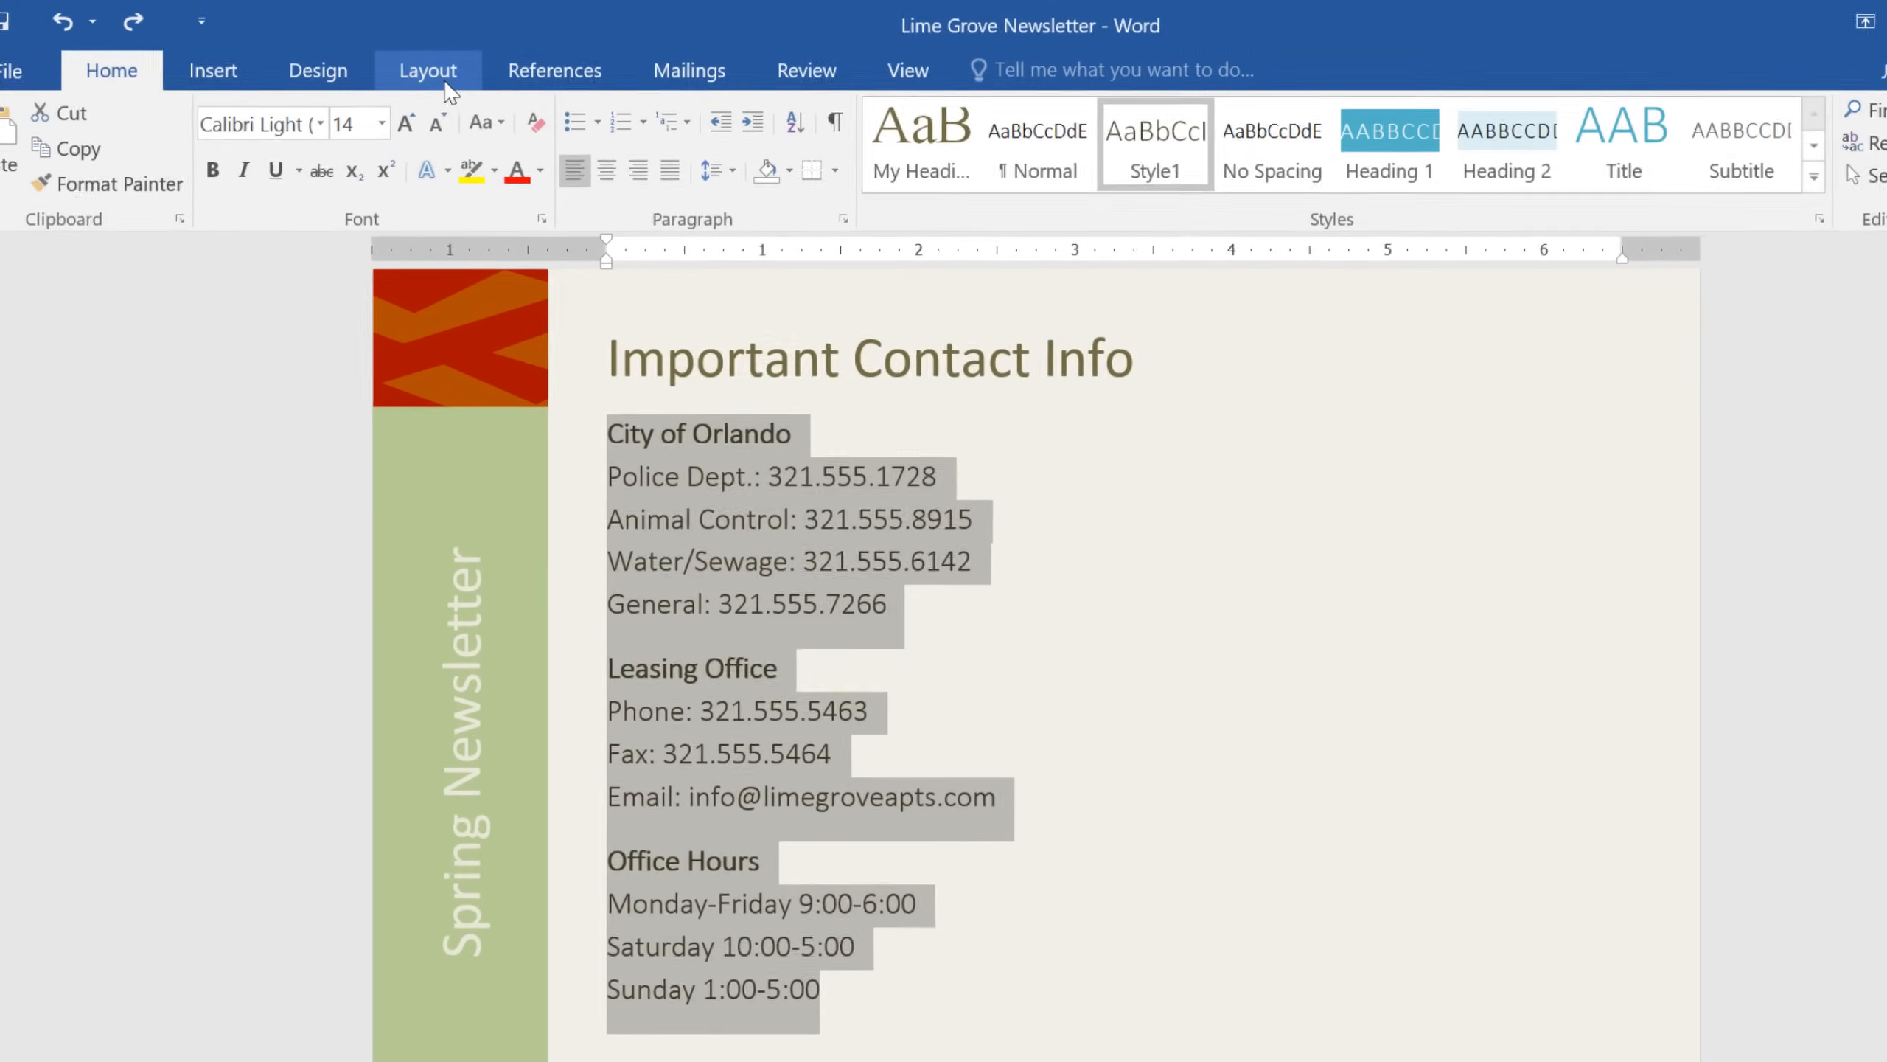
# Step: Show the Columns layout choices from the Layout ribbon for the contact info
pyautogui.click(428, 71)
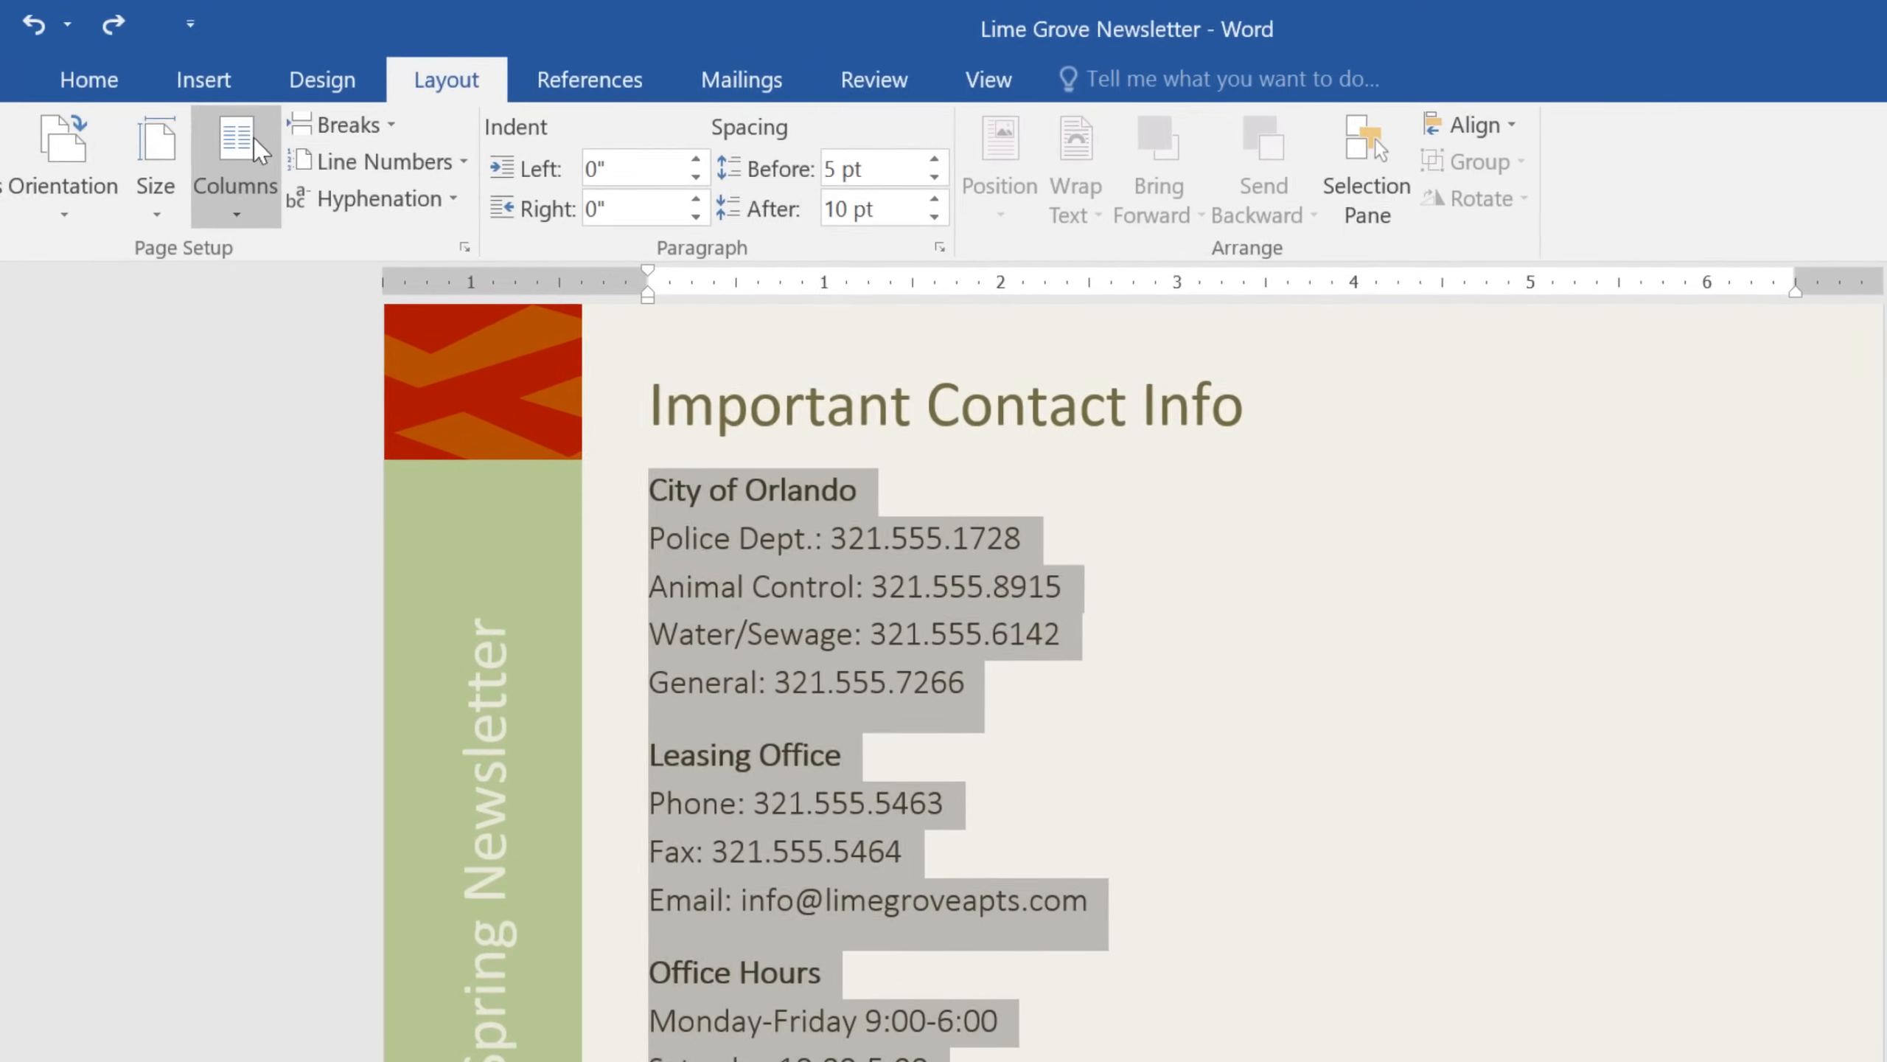
pyautogui.click(234, 169)
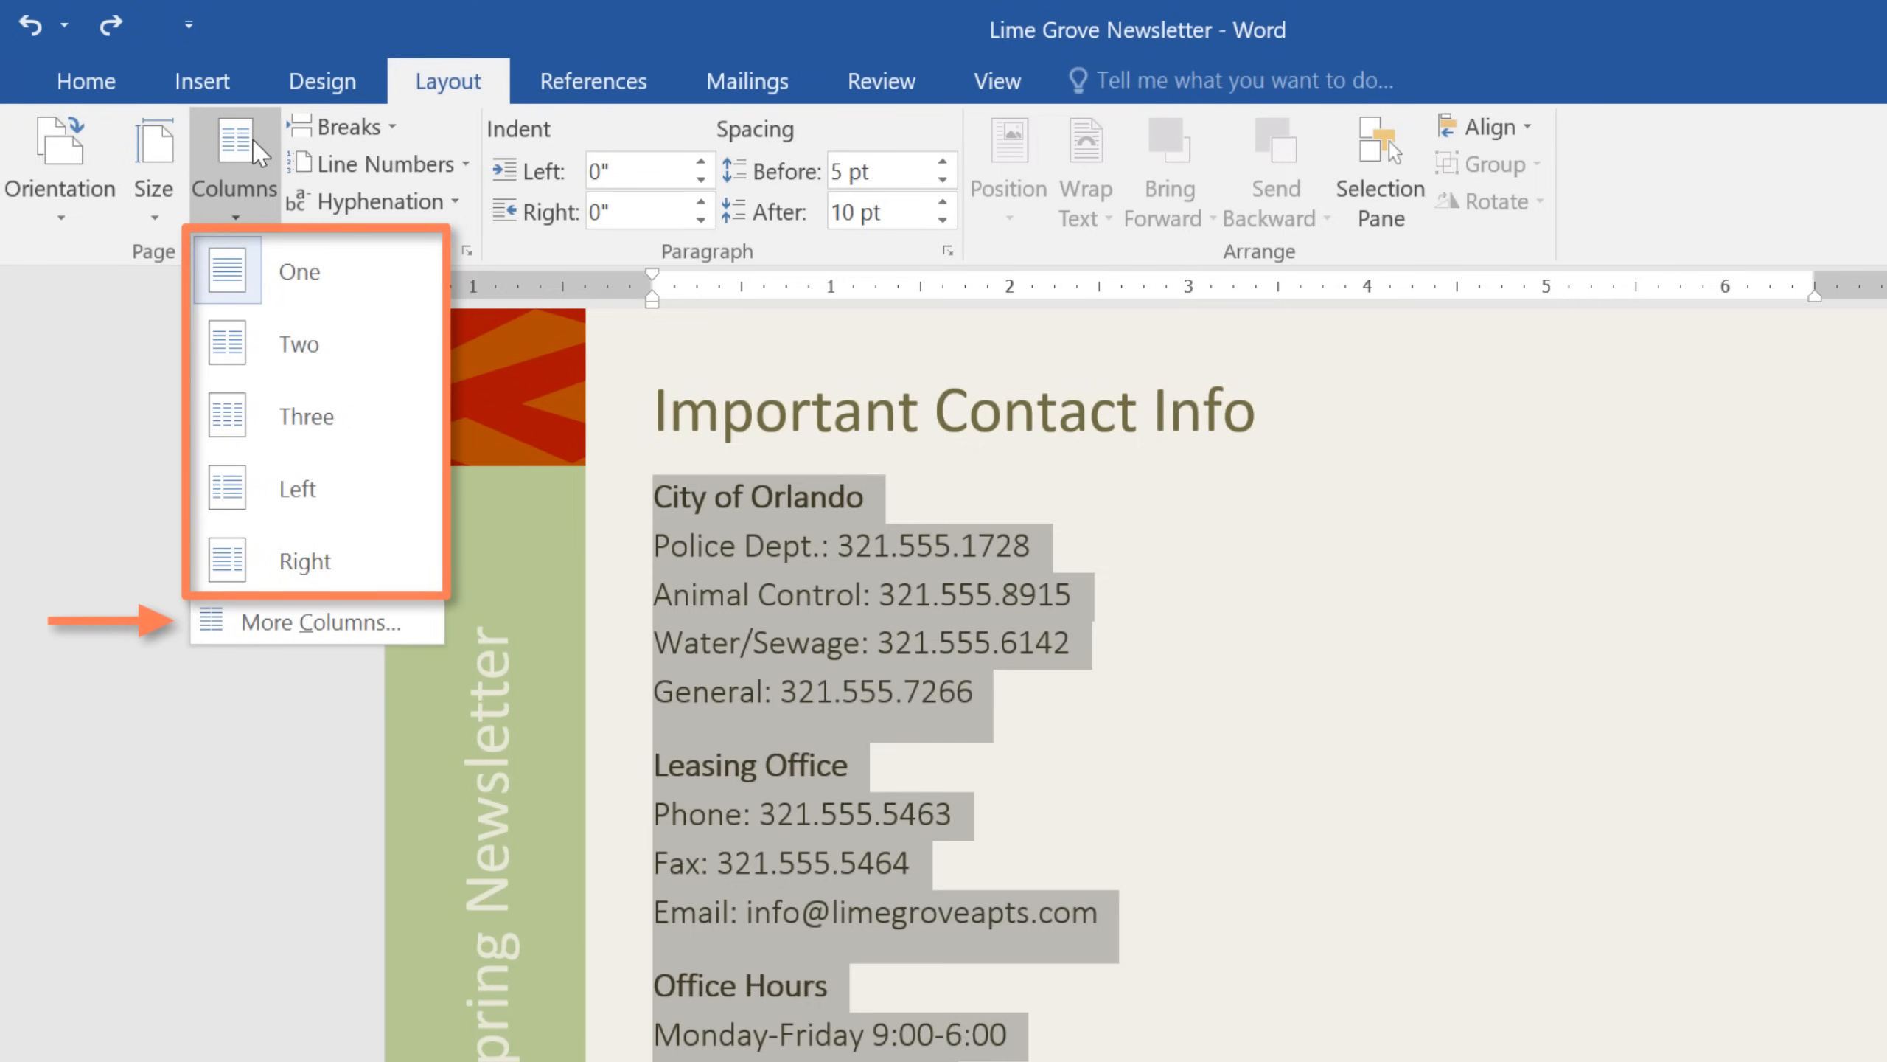
pyautogui.moveTo(234, 342)
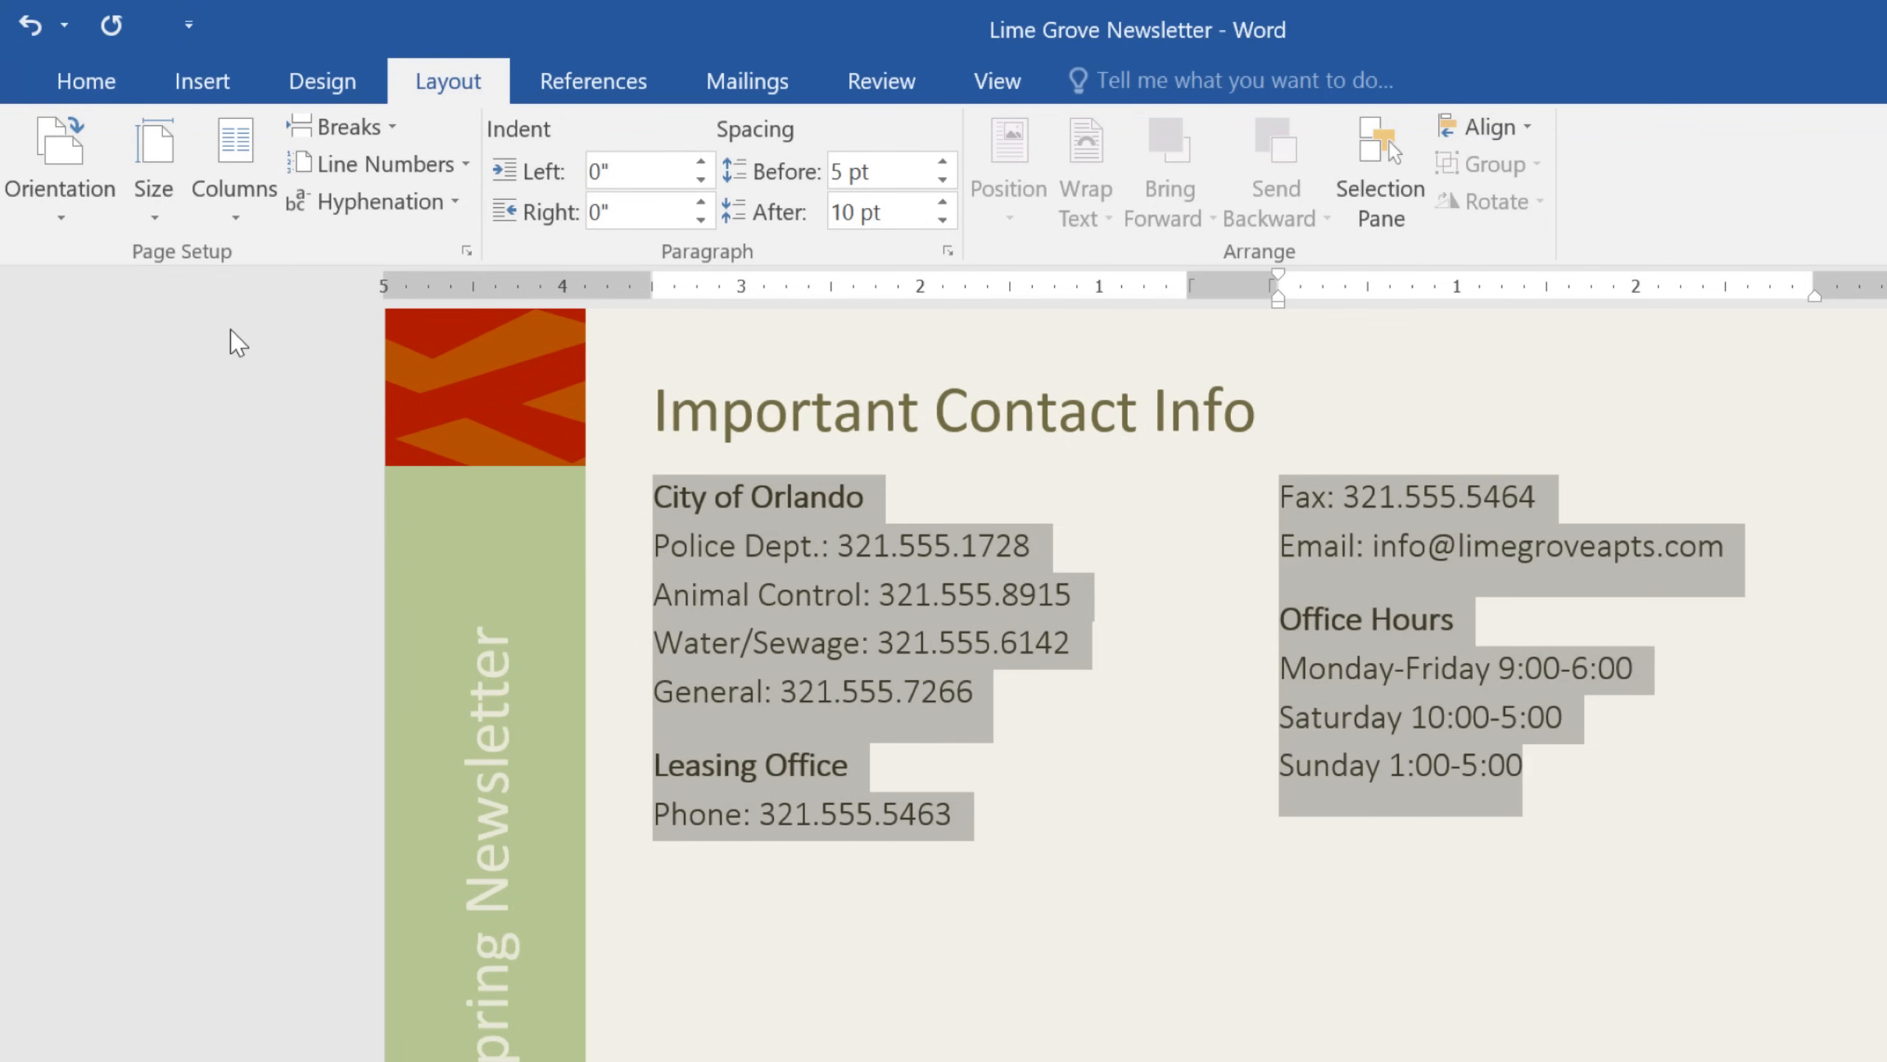
pyautogui.moveTo(632, 779)
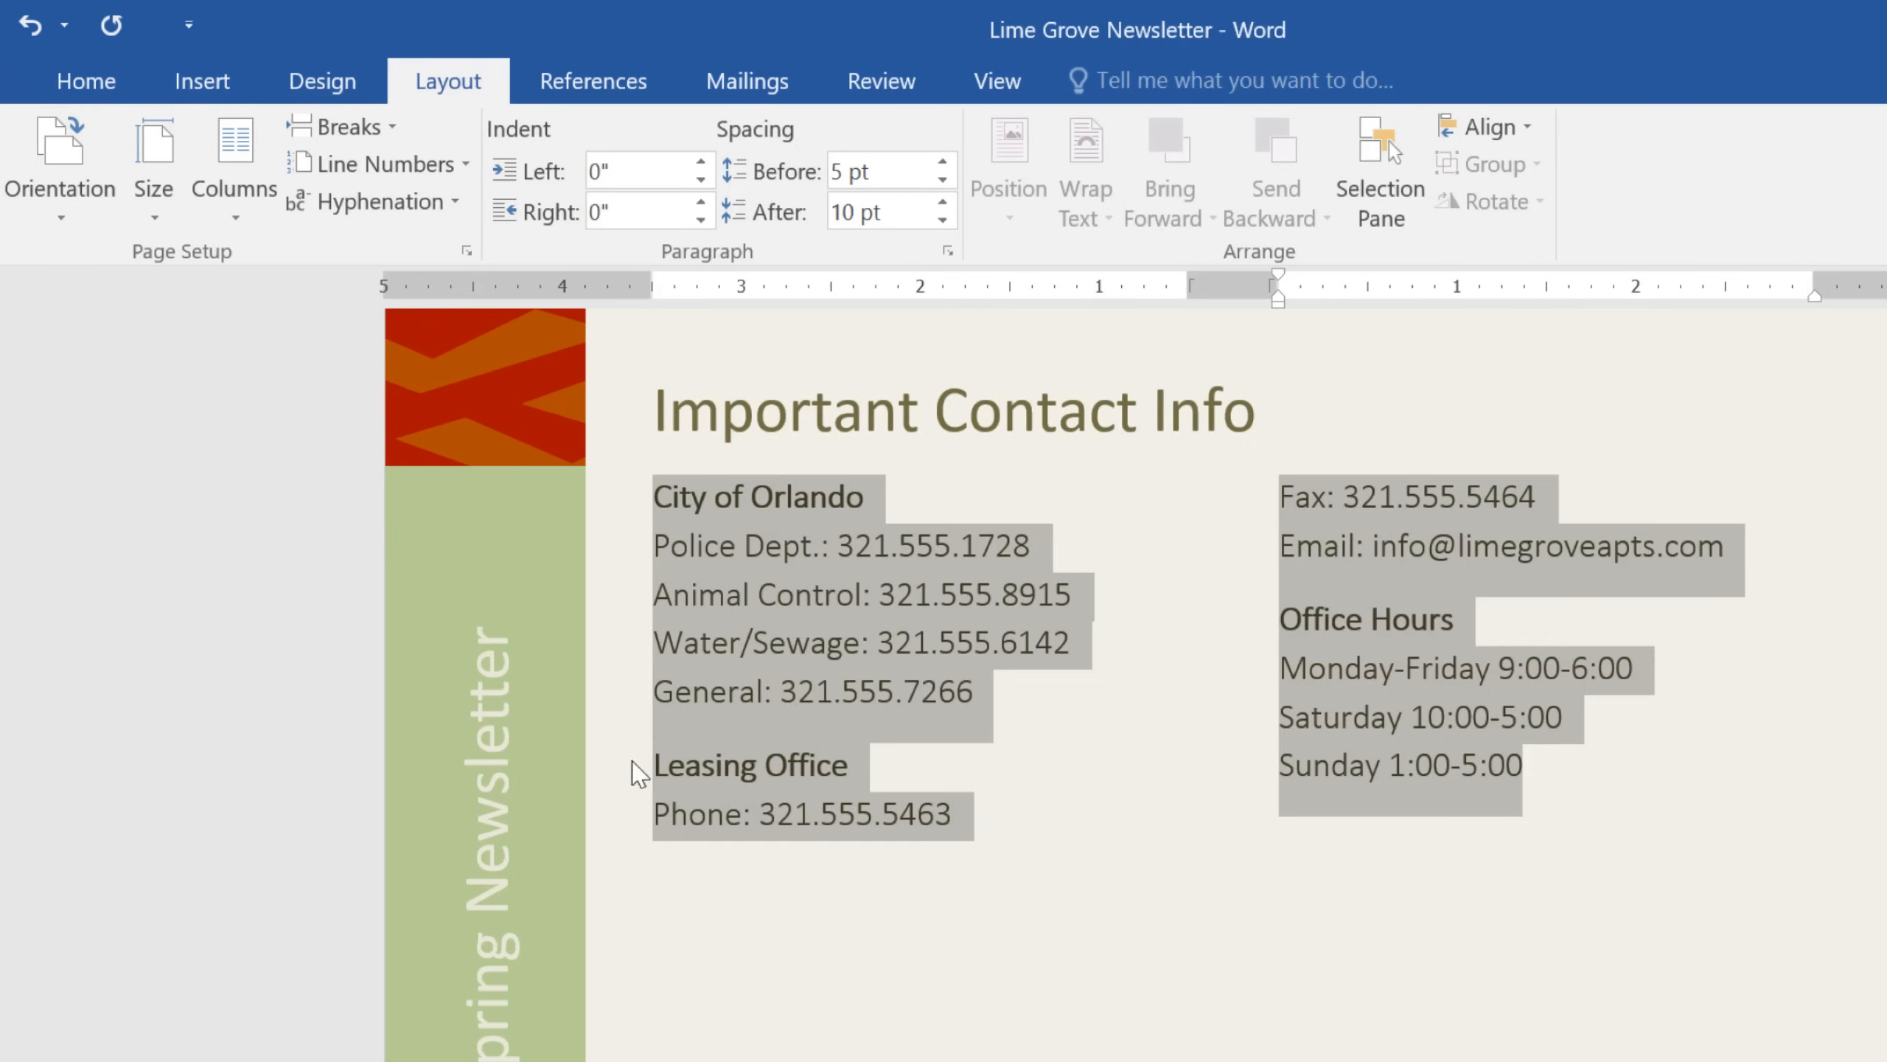
# Step: Place the cursor before Leasing Office and bring up the Breaks choices
pyautogui.click(652, 773)
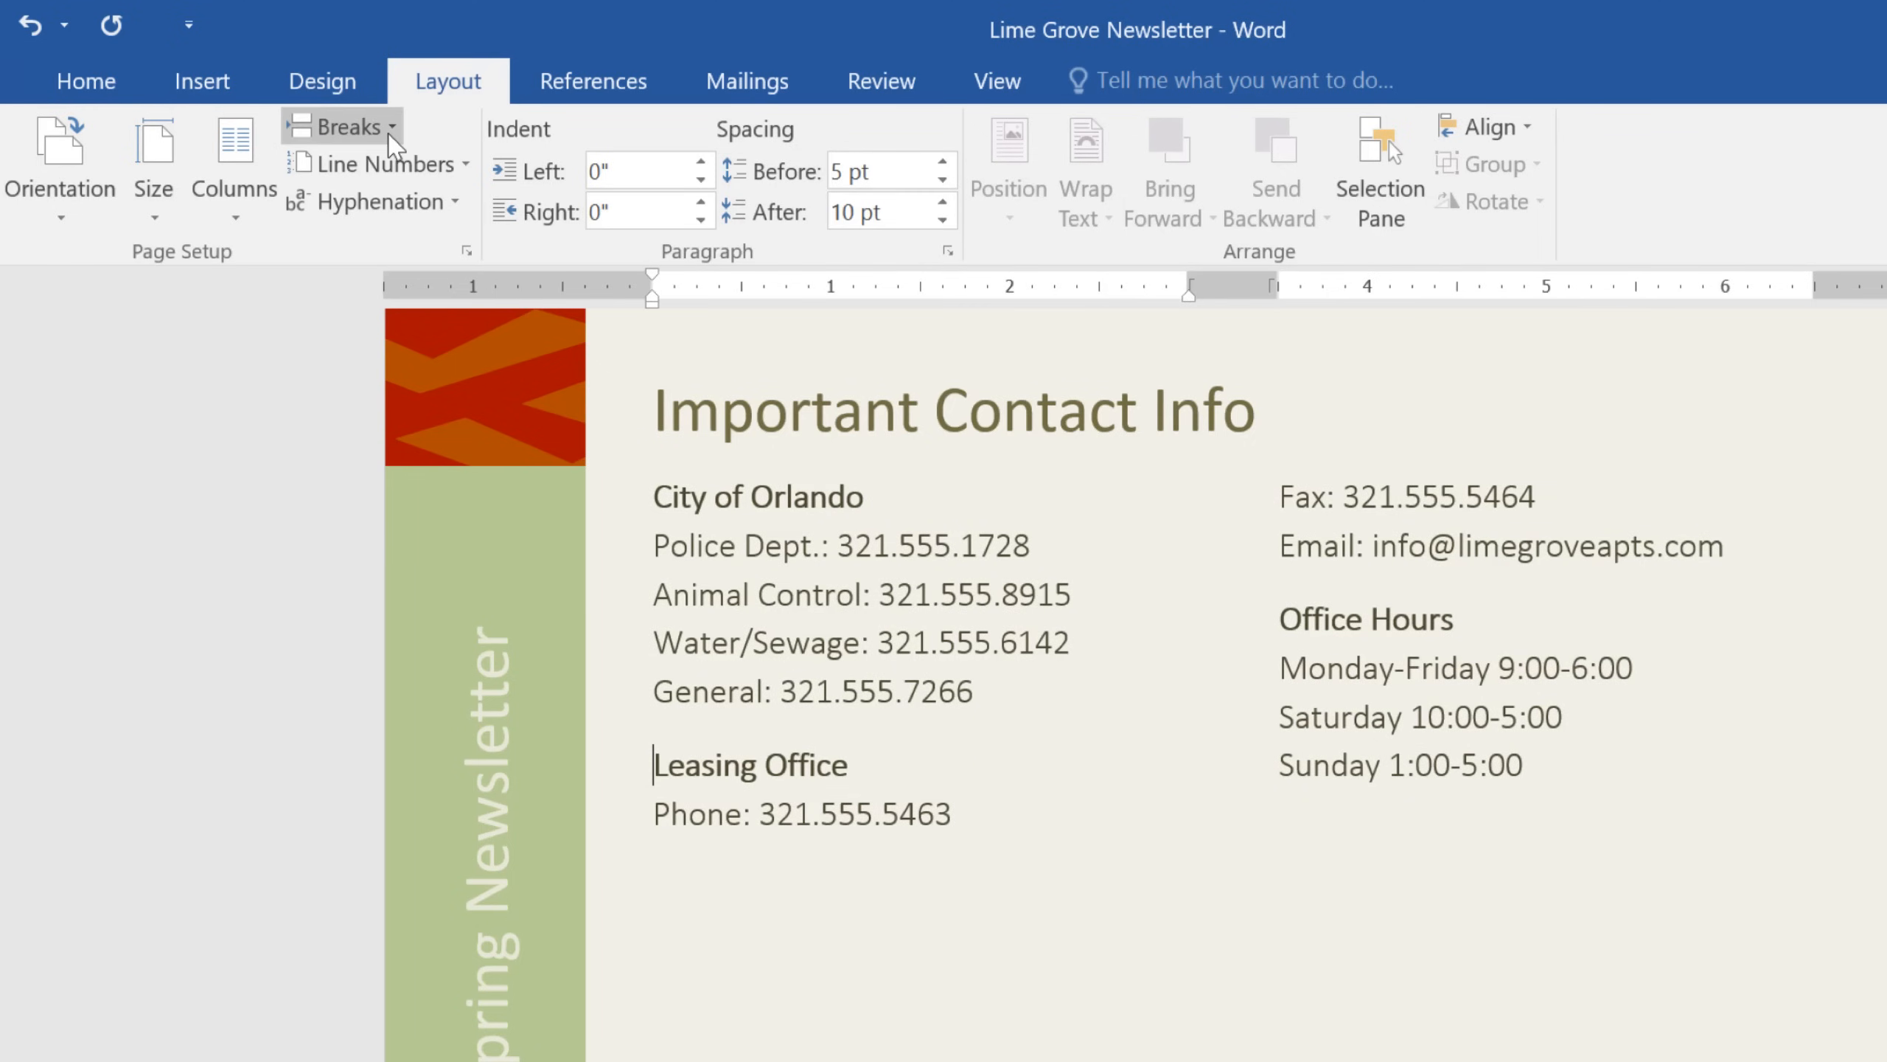
pyautogui.click(348, 127)
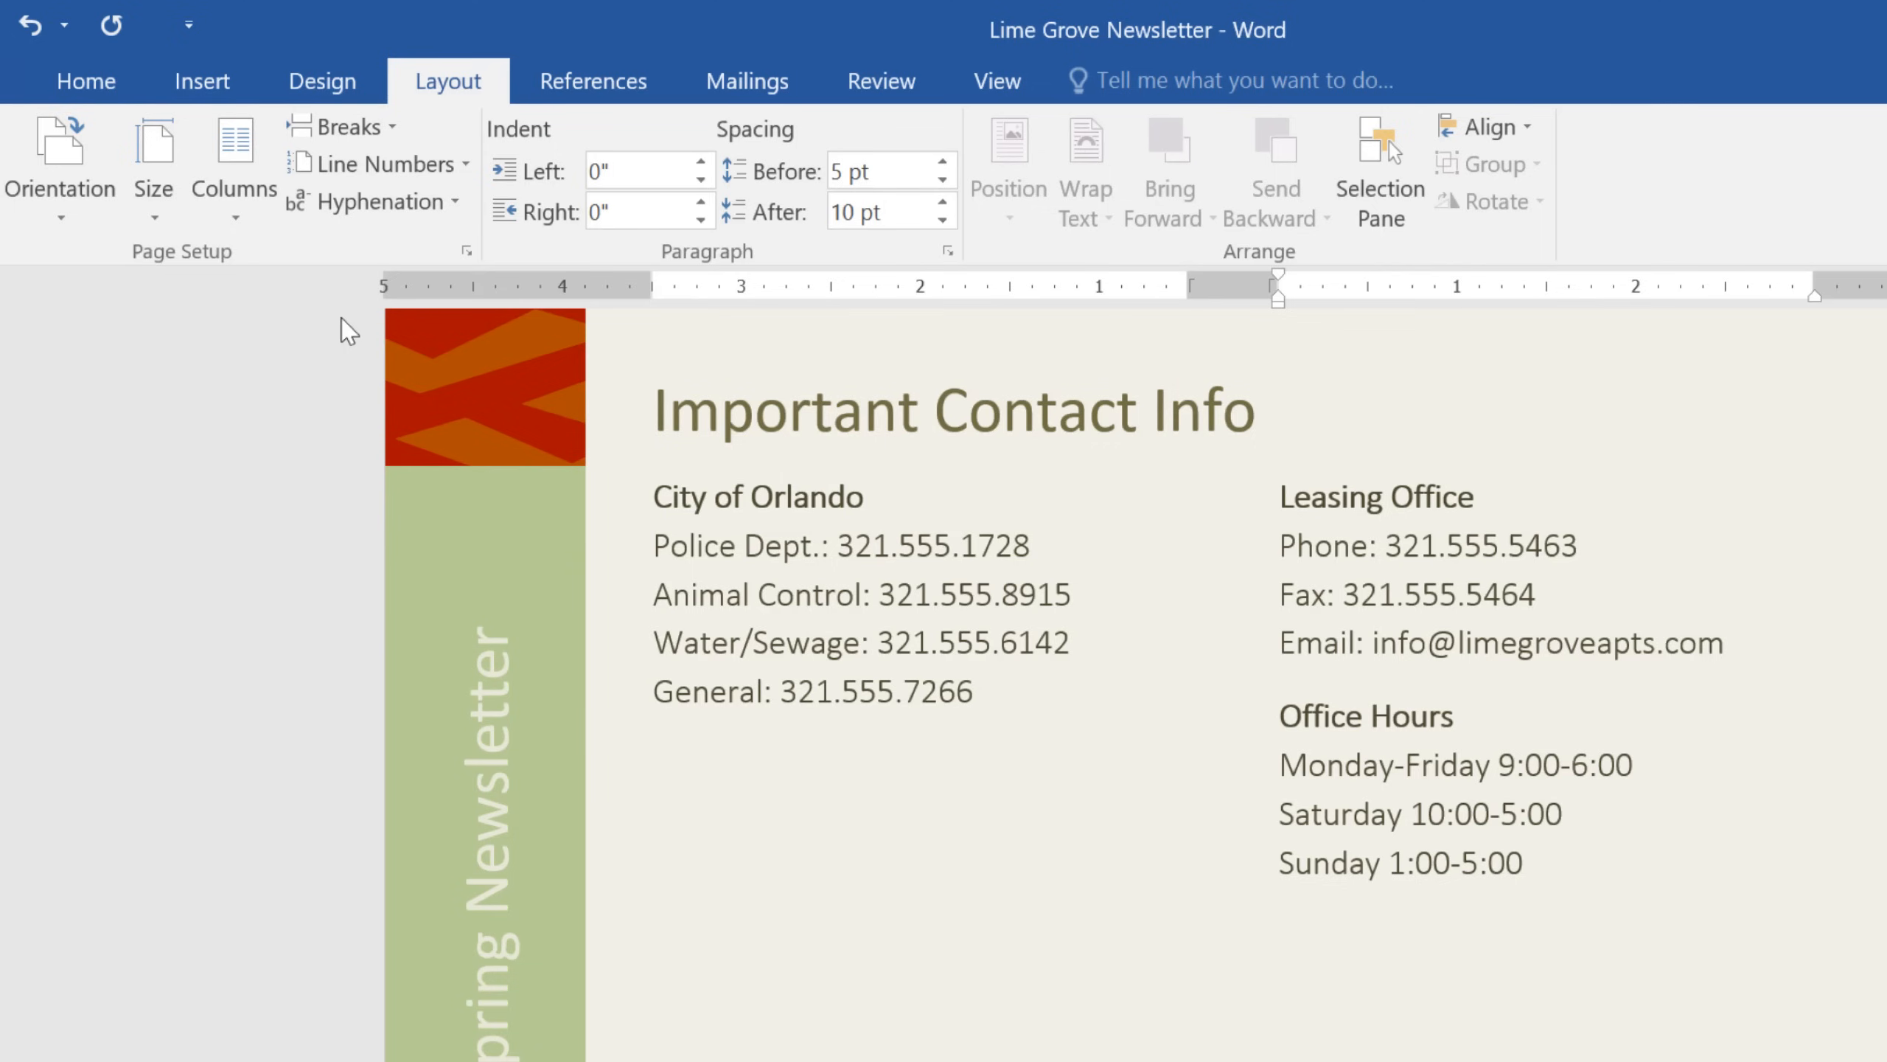
pyautogui.moveTo(1170, 336)
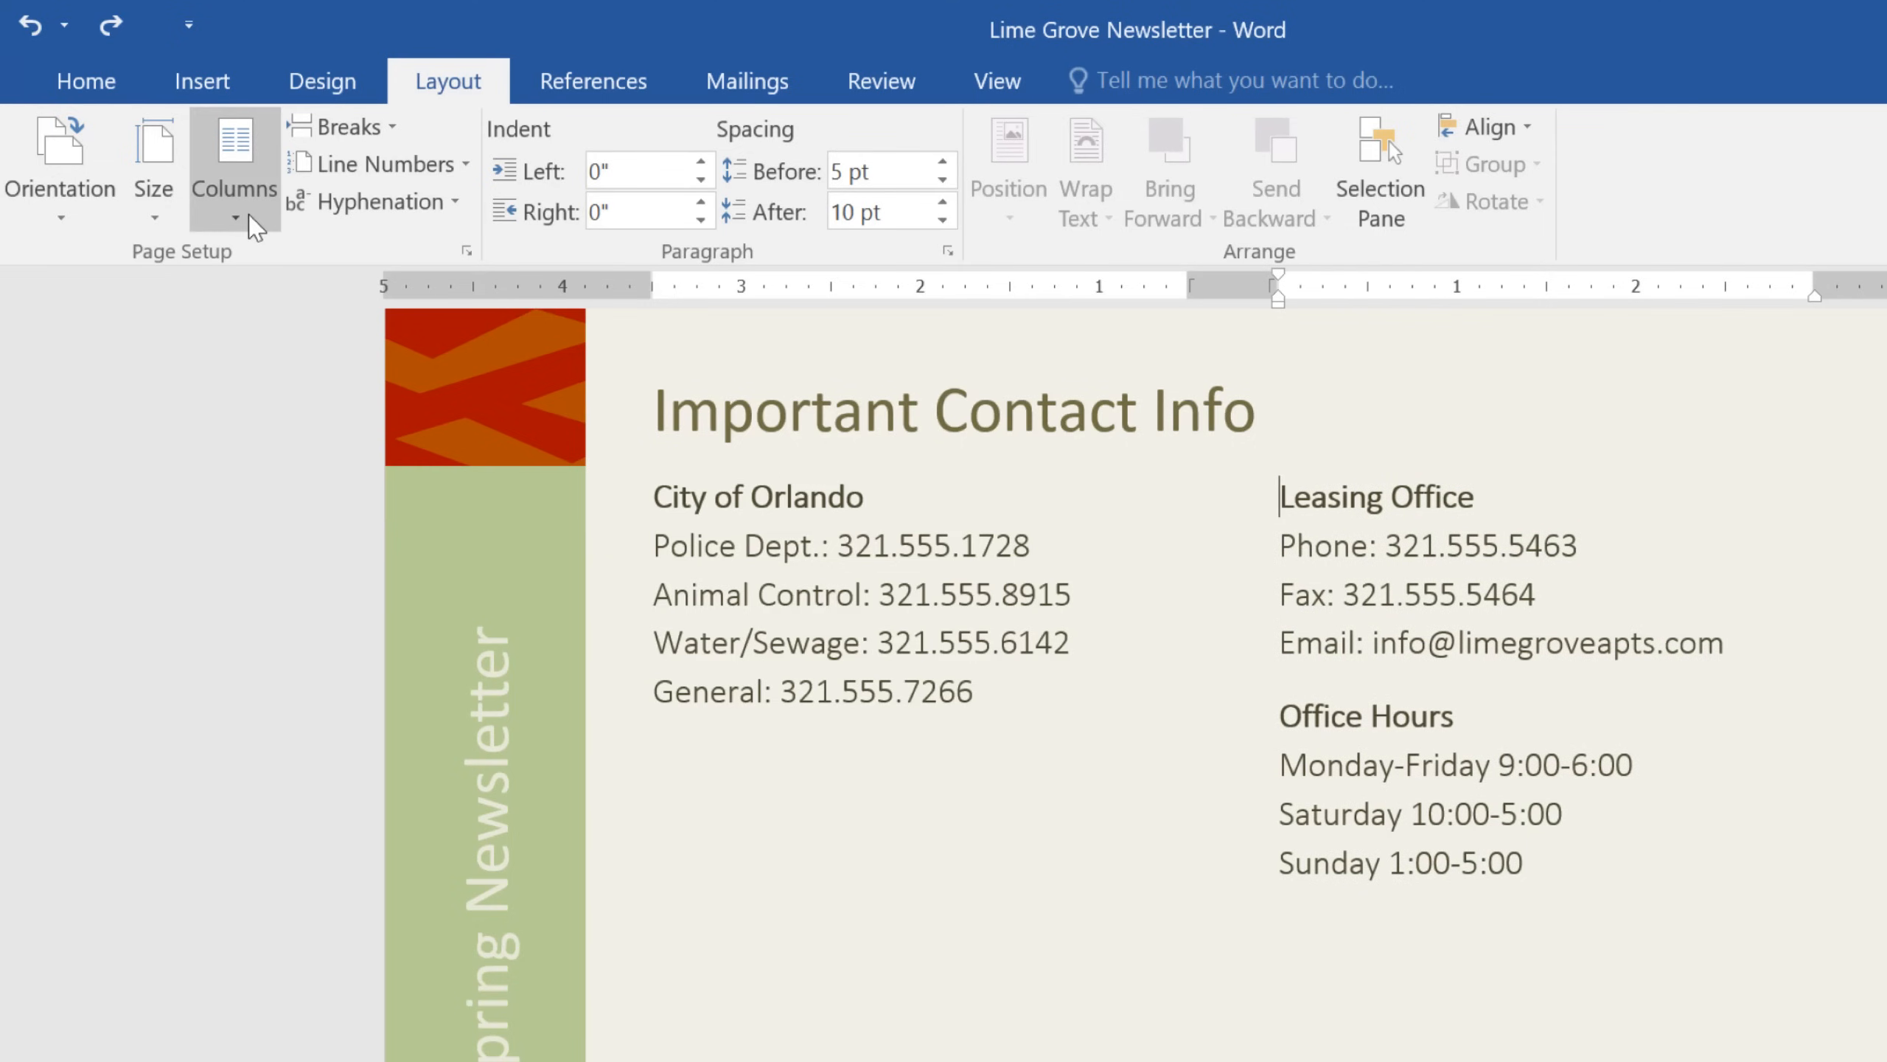
pyautogui.click(235, 170)
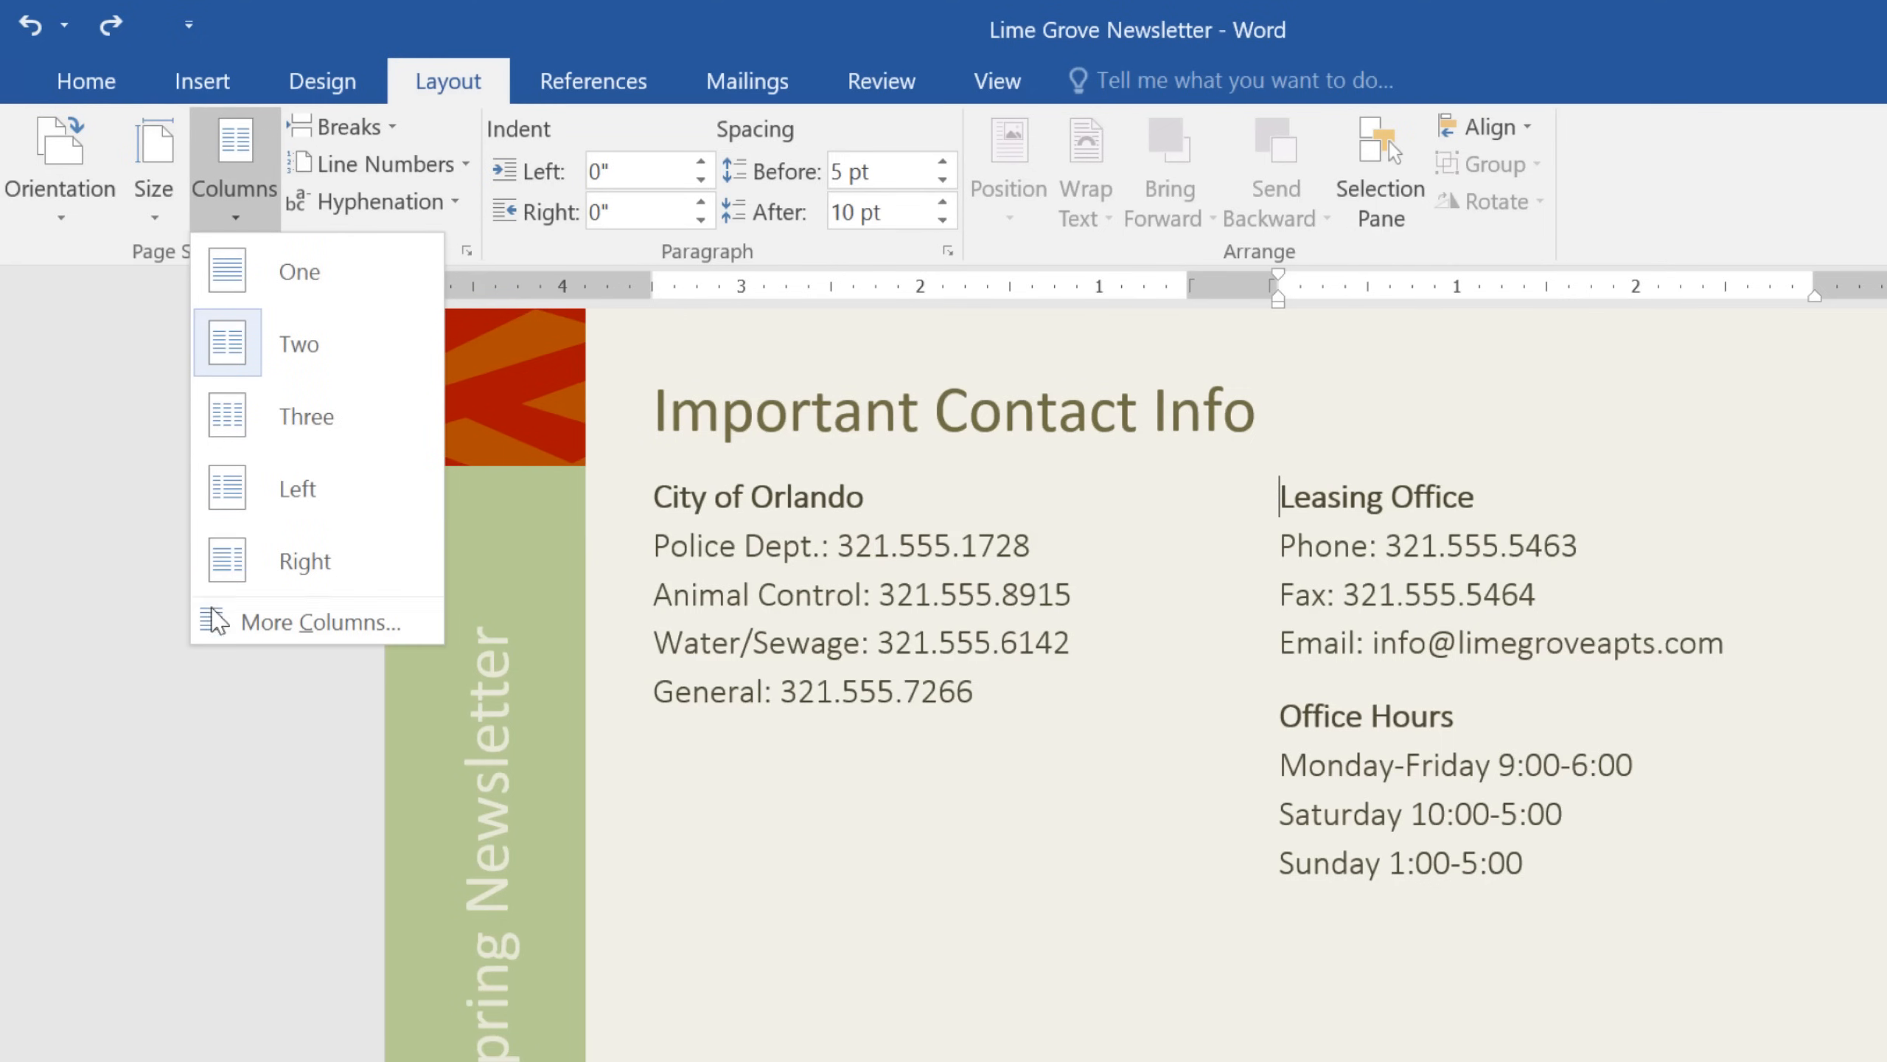
pyautogui.click(319, 622)
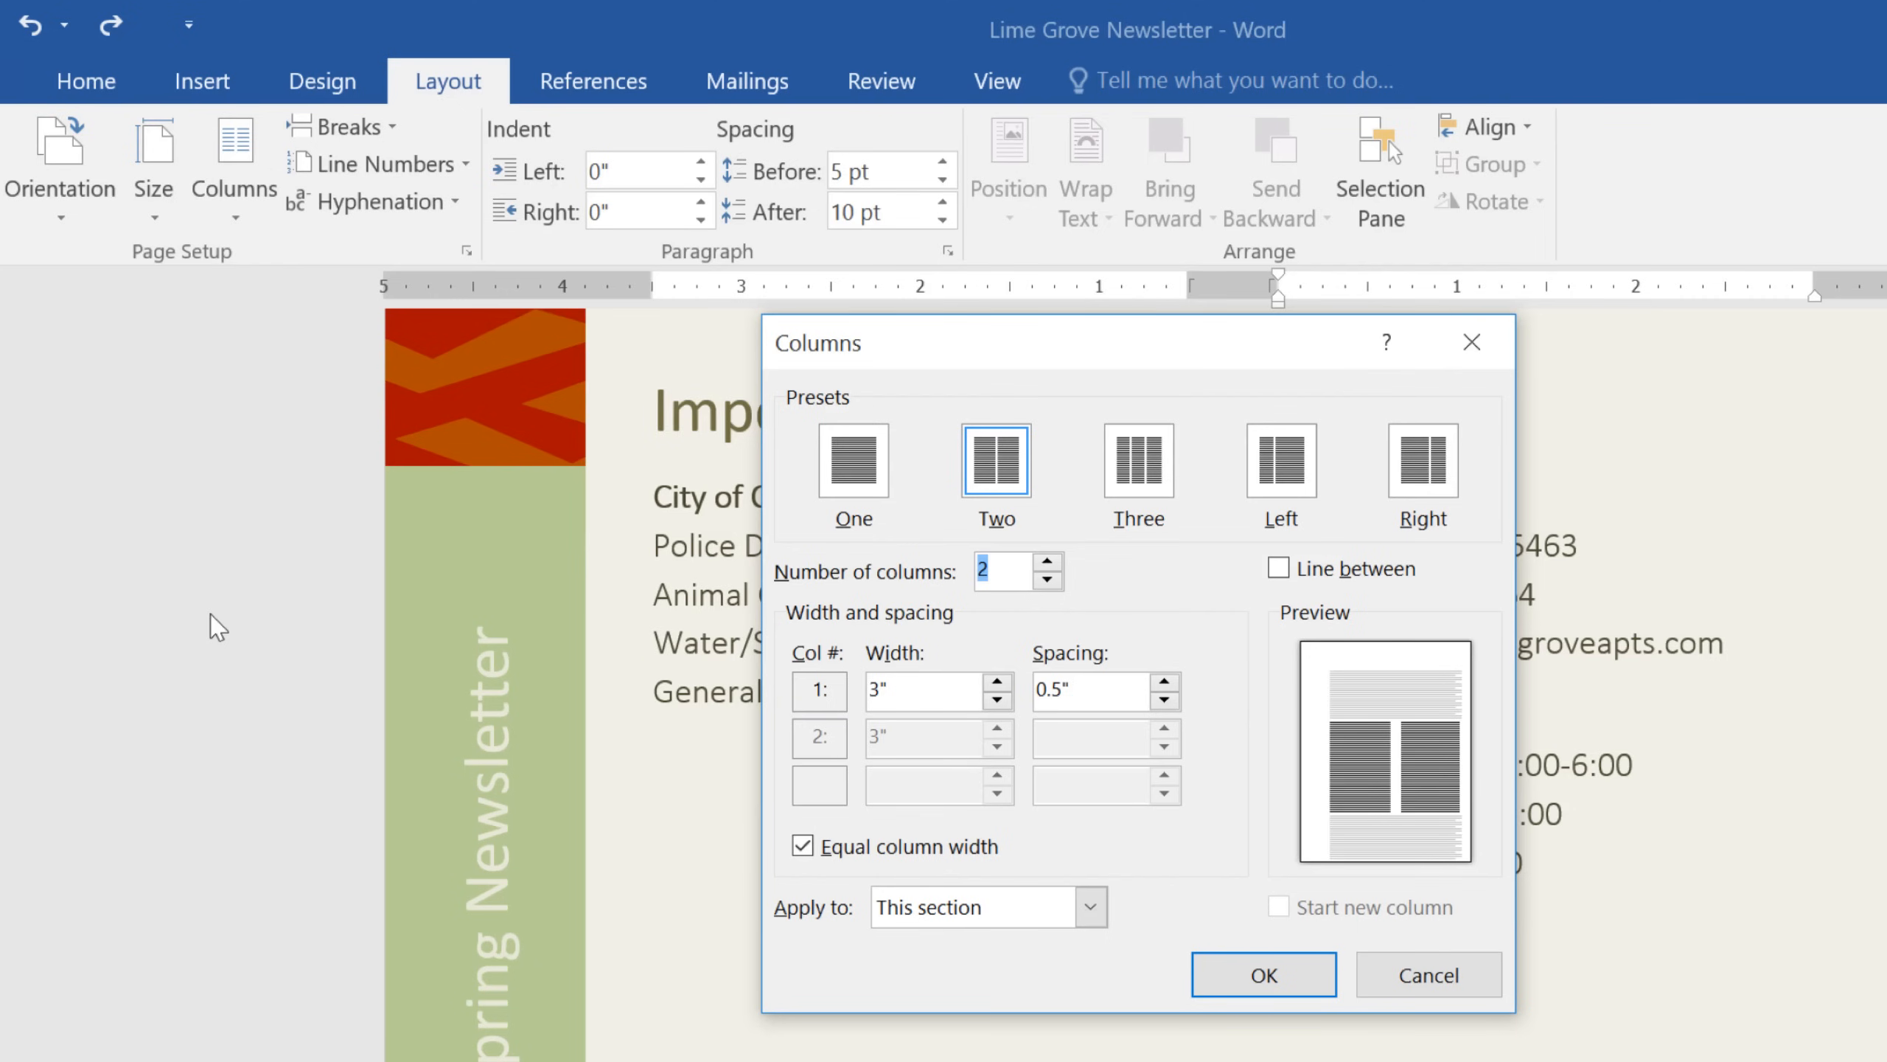
pyautogui.click(1263, 975)
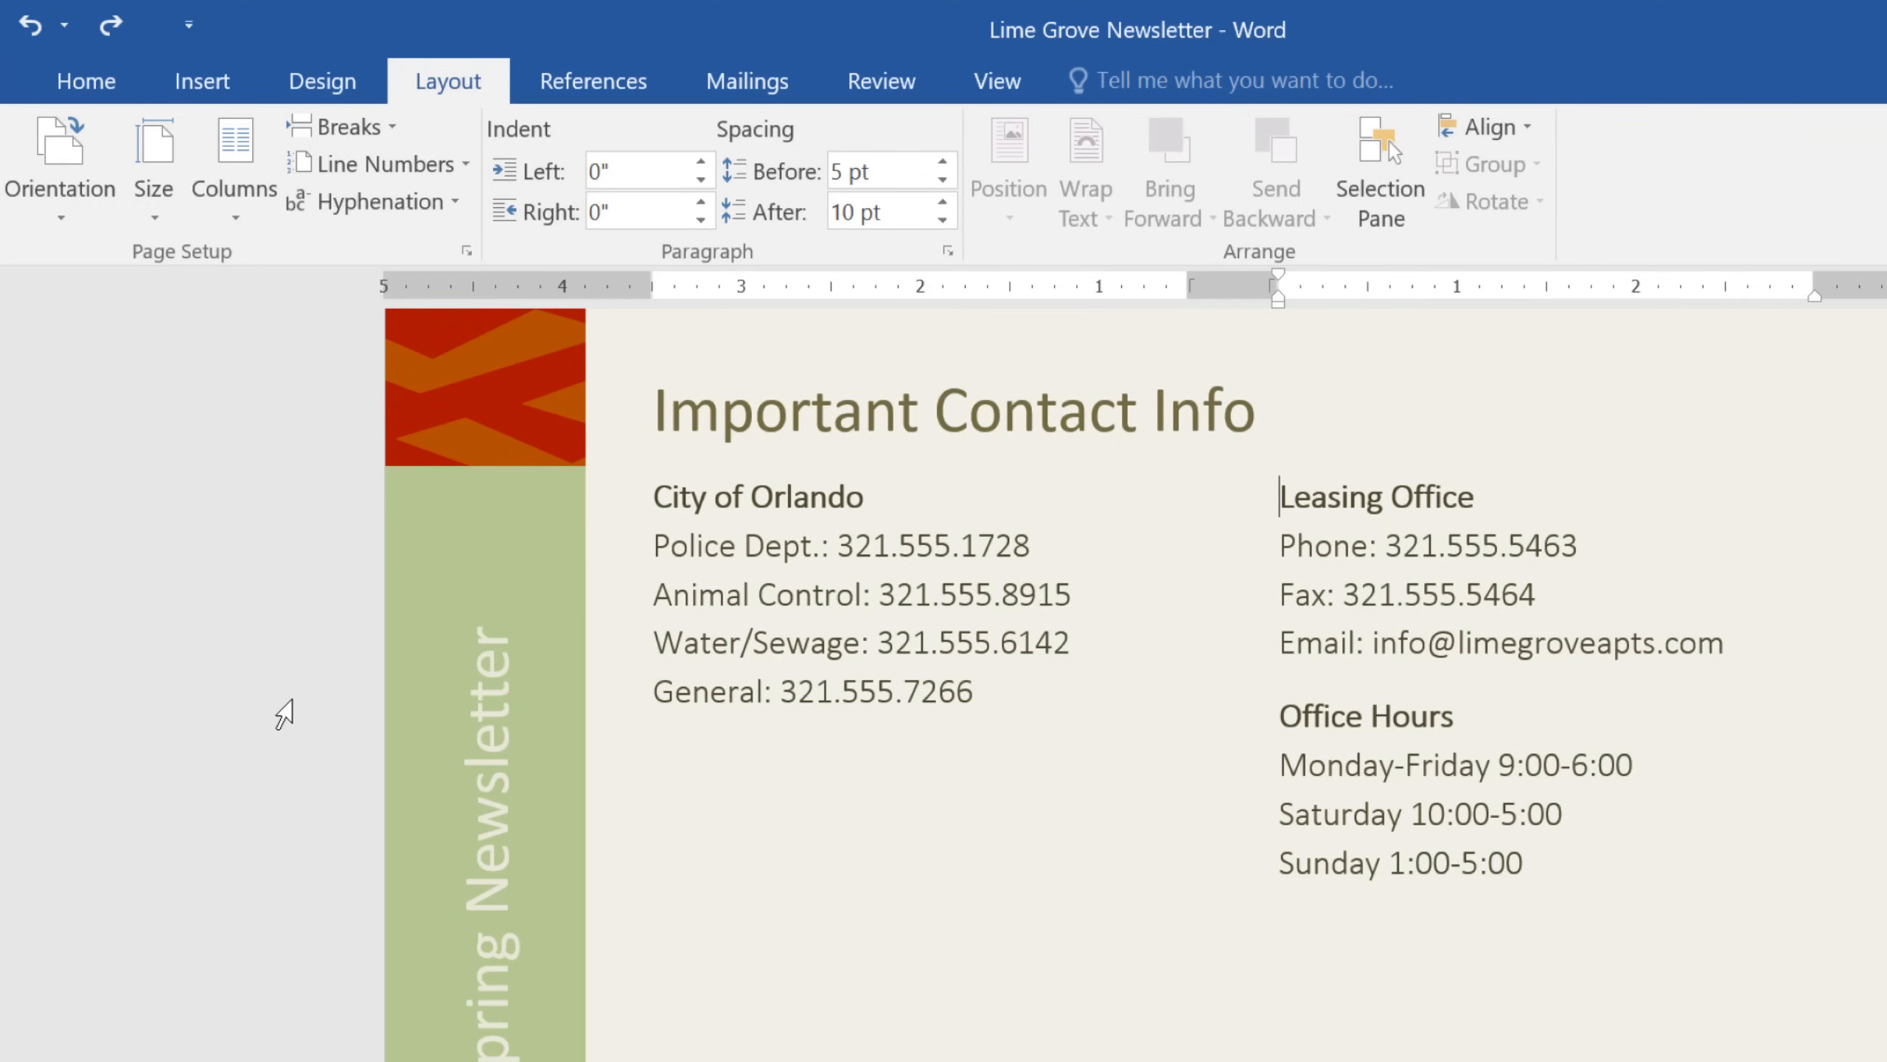
pyautogui.moveTo(636, 513)
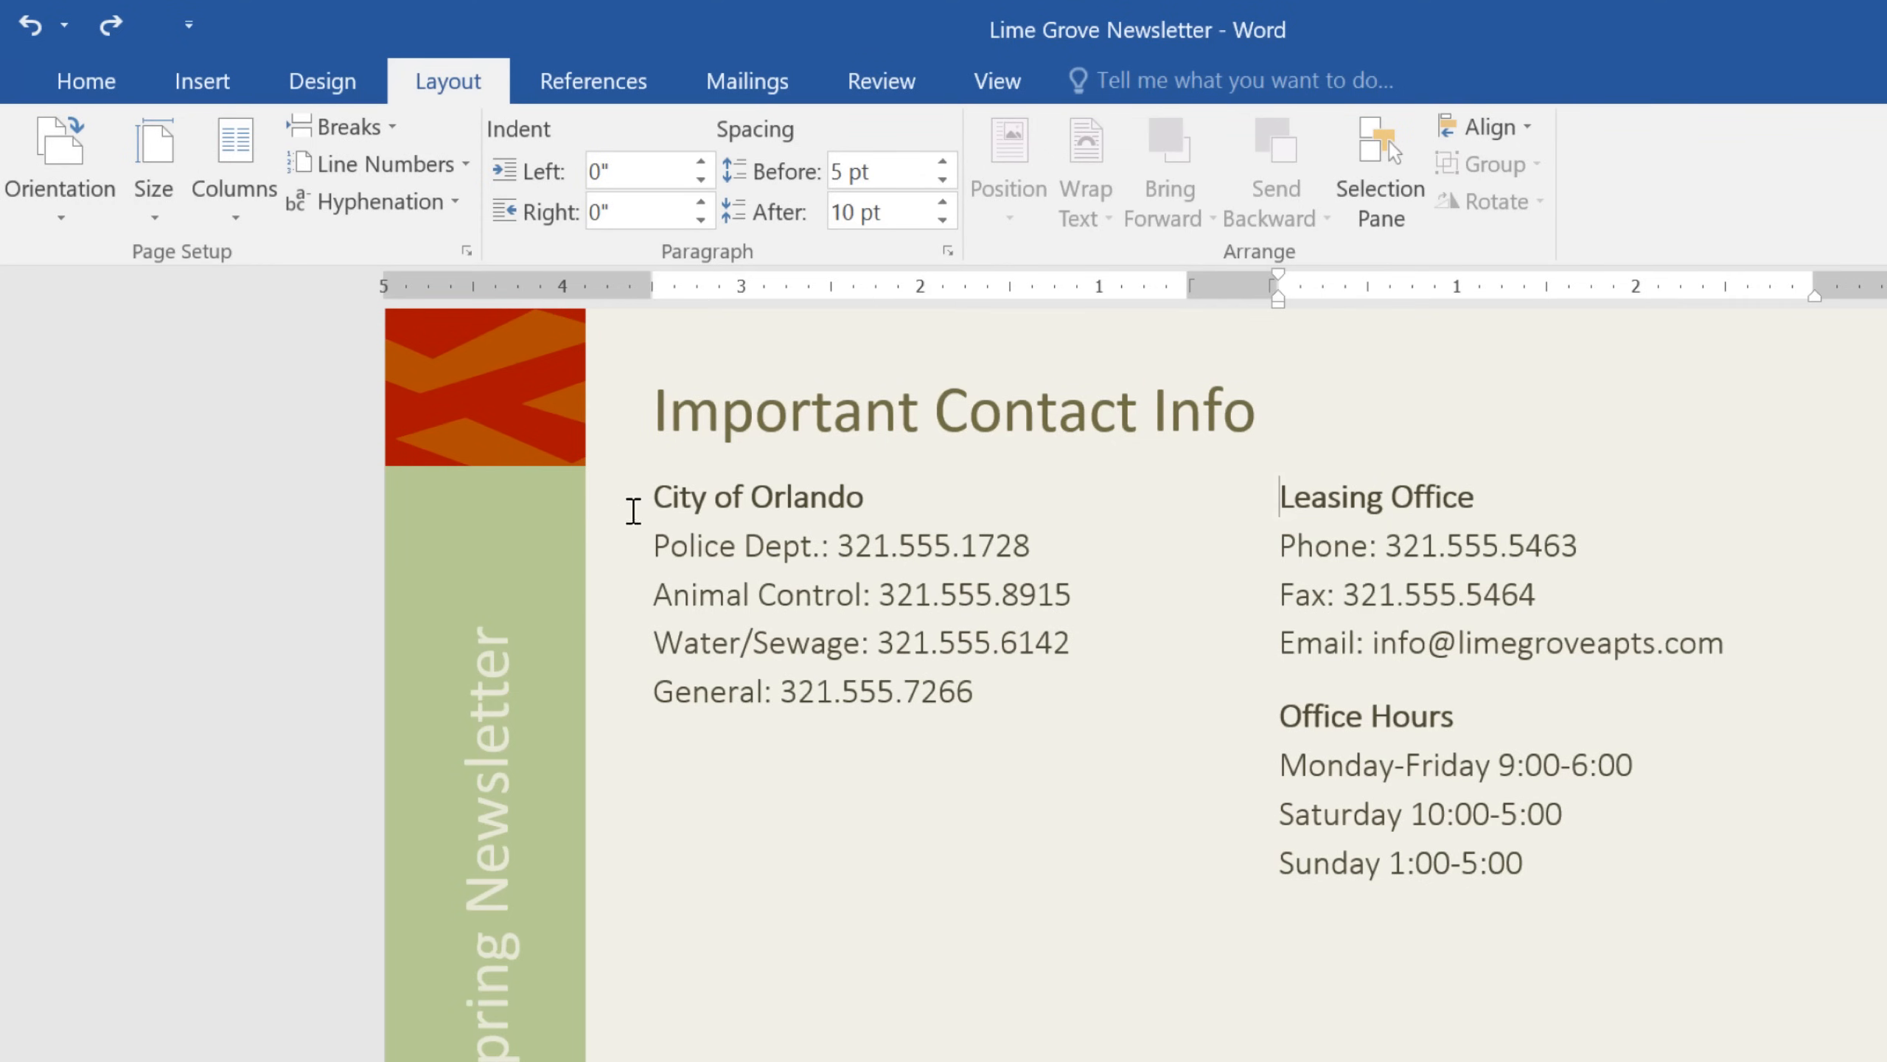
# Step: Return the selected contact info lines to a single column and deselect them
pyautogui.moveTo(654, 495); pyautogui.dragTo(1538, 864)
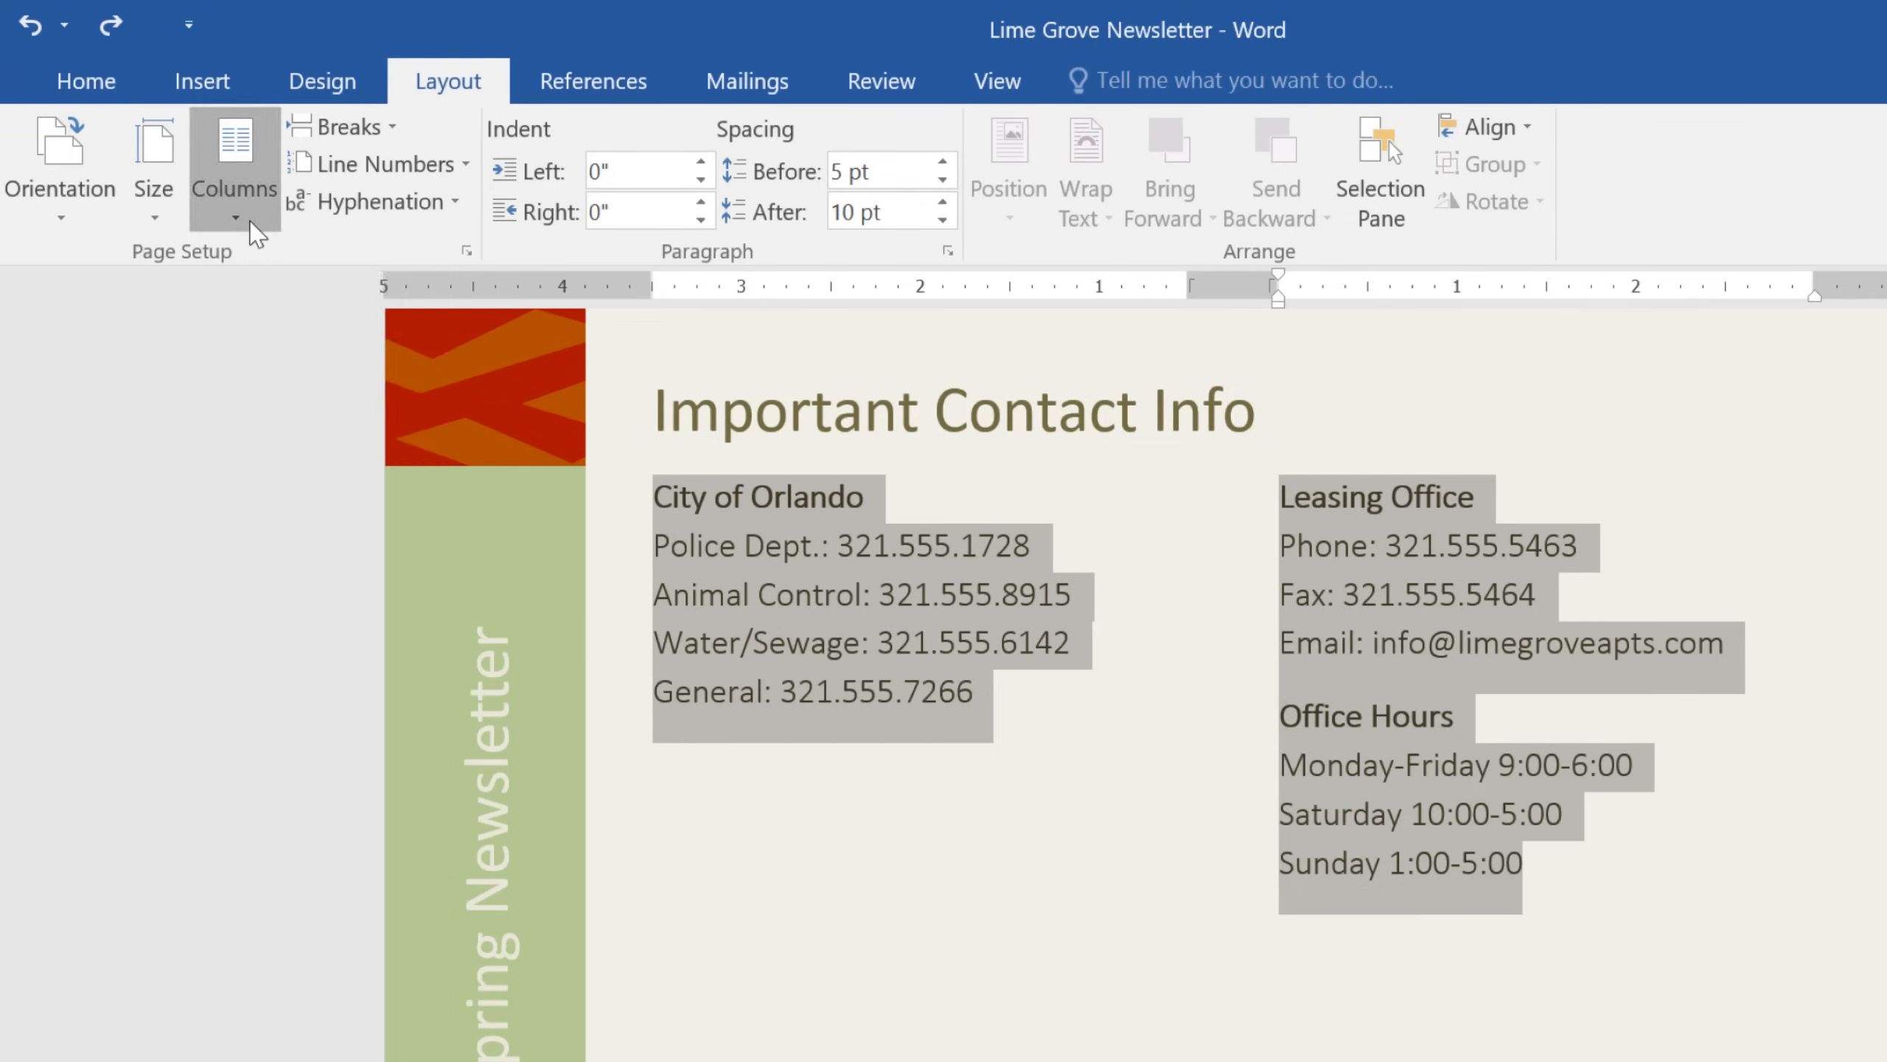
pyautogui.click(233, 170)
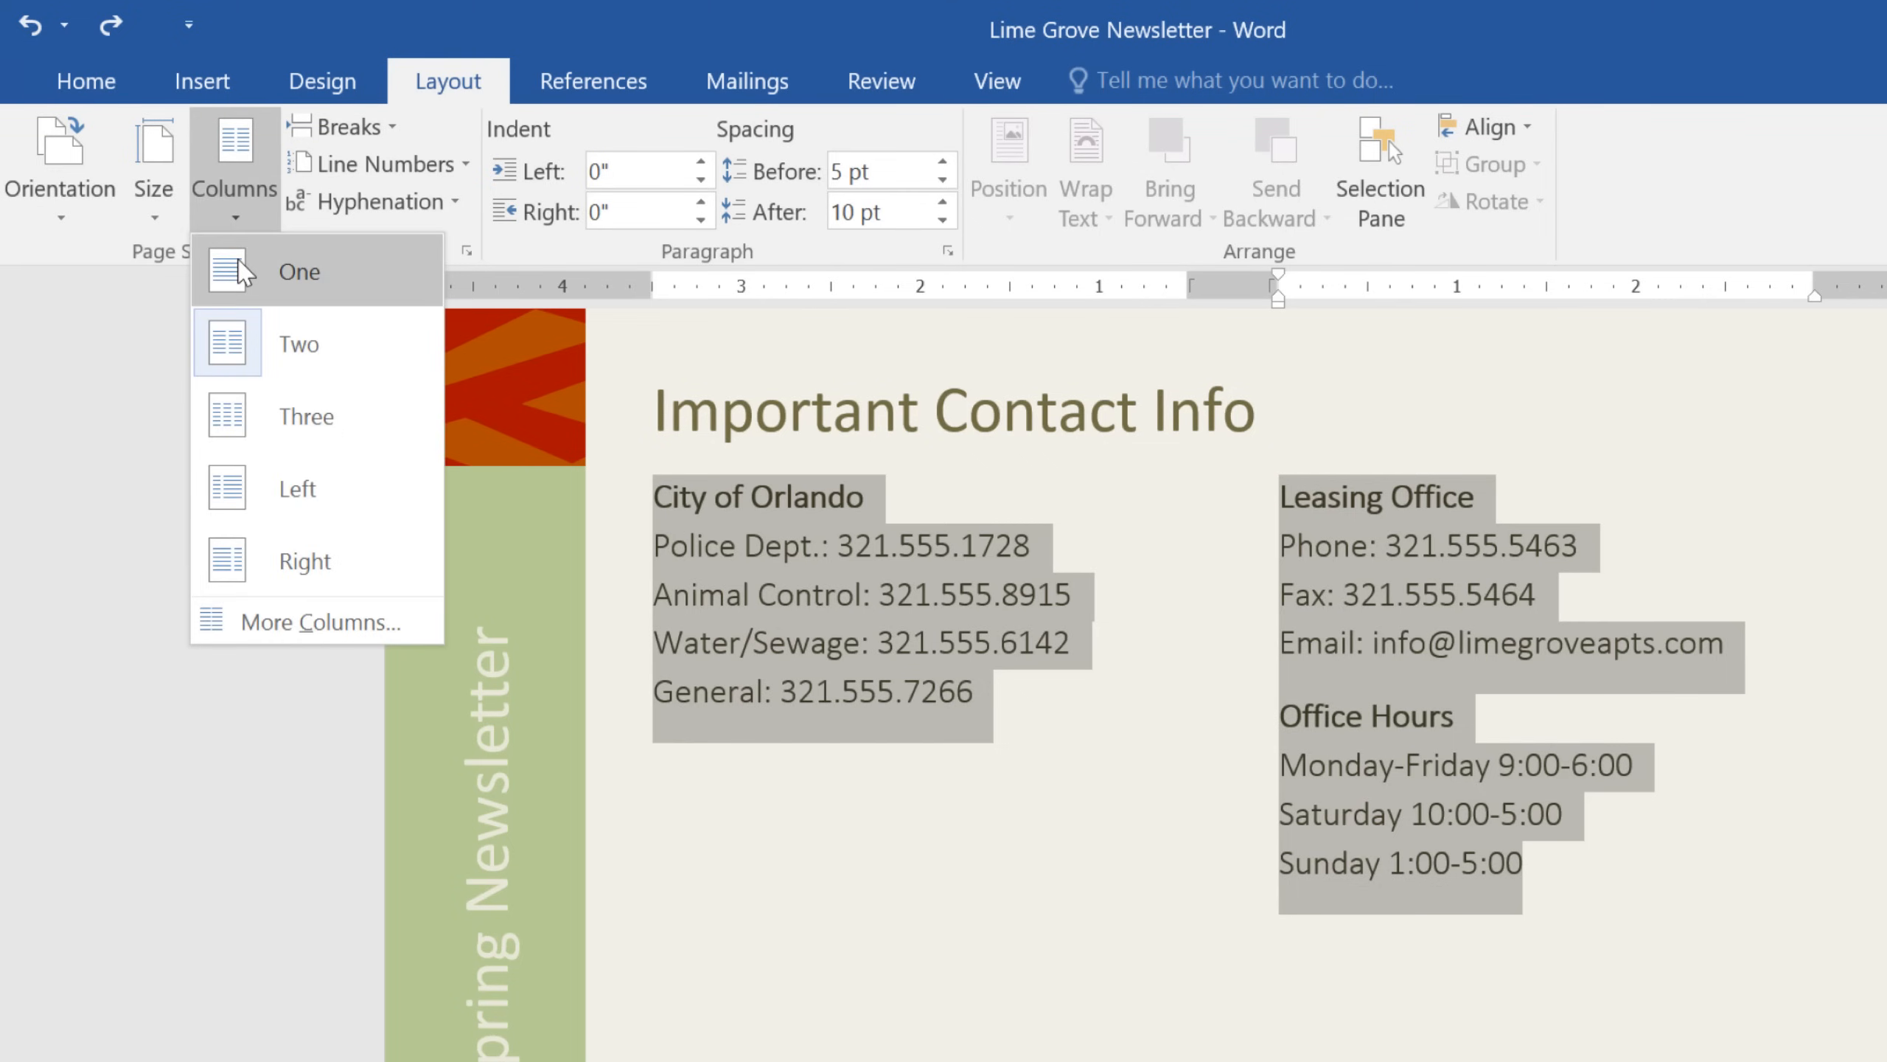
pyautogui.click(297, 272)
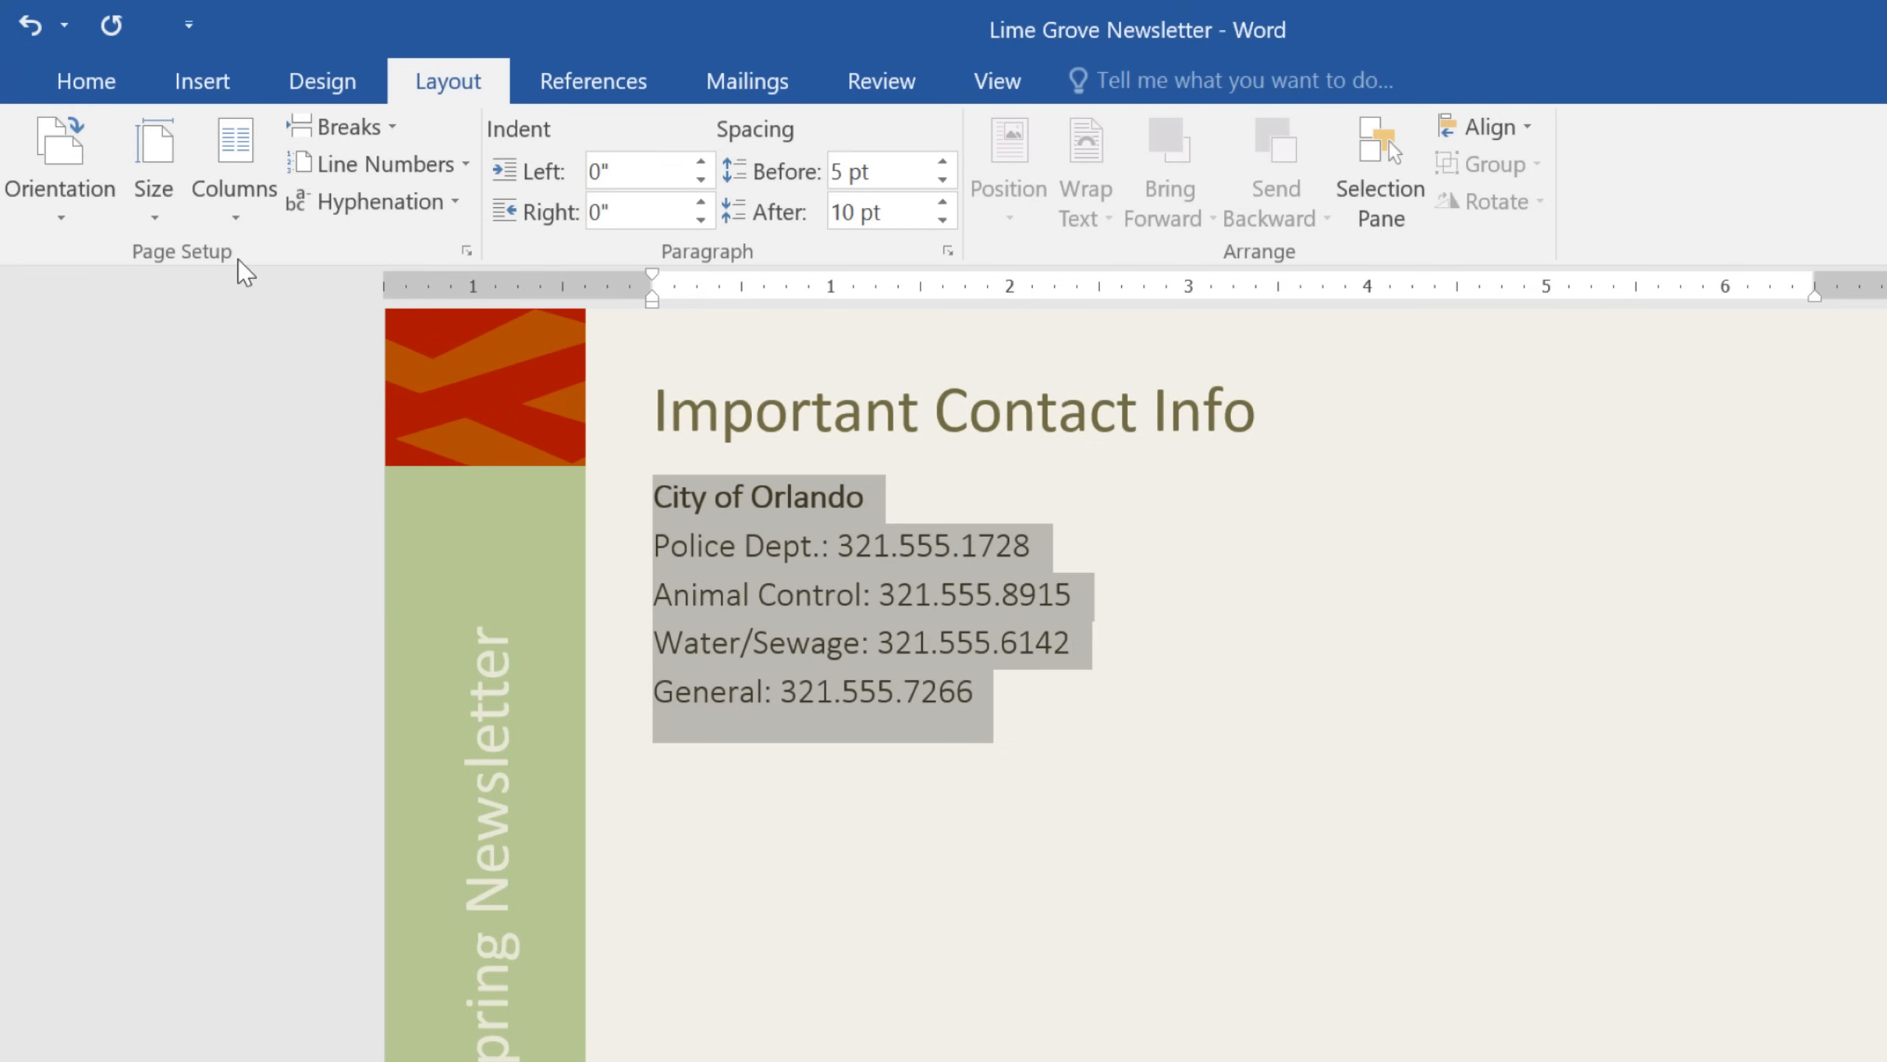
pyautogui.moveTo(800, 662)
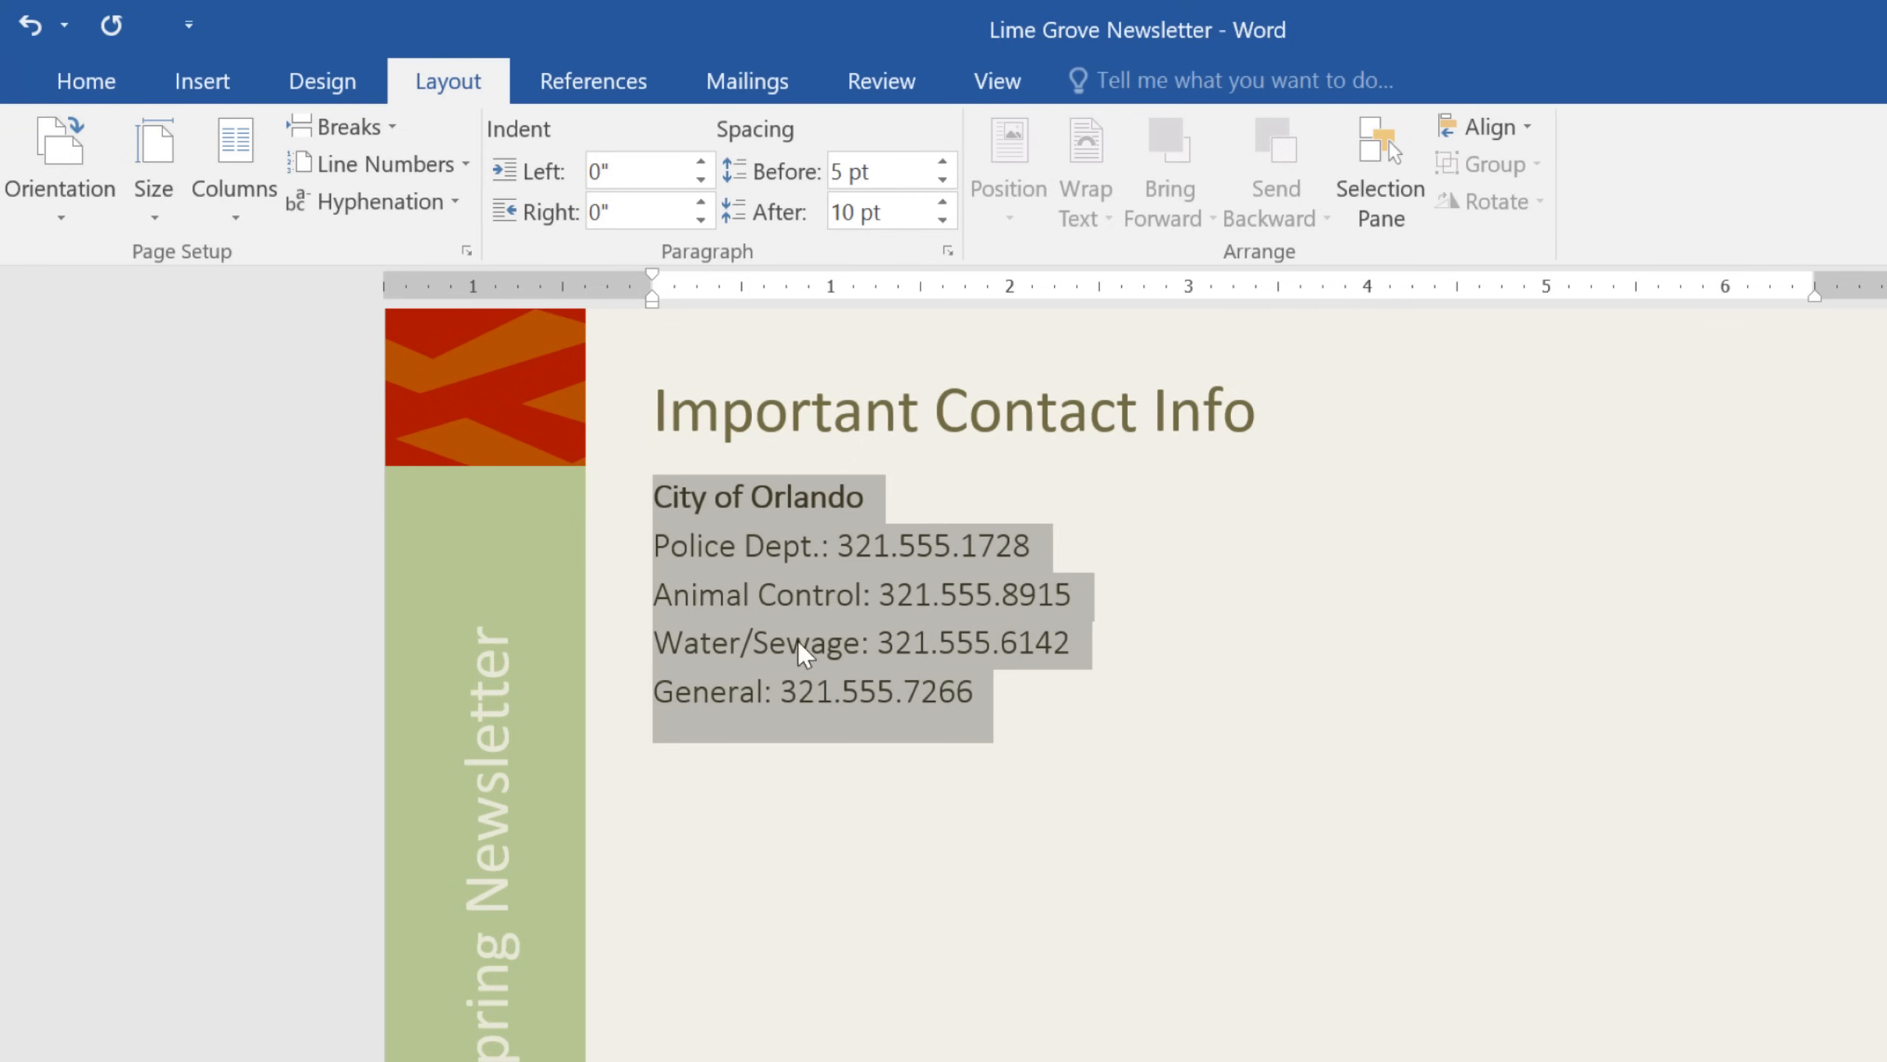
pyautogui.click(972, 691)
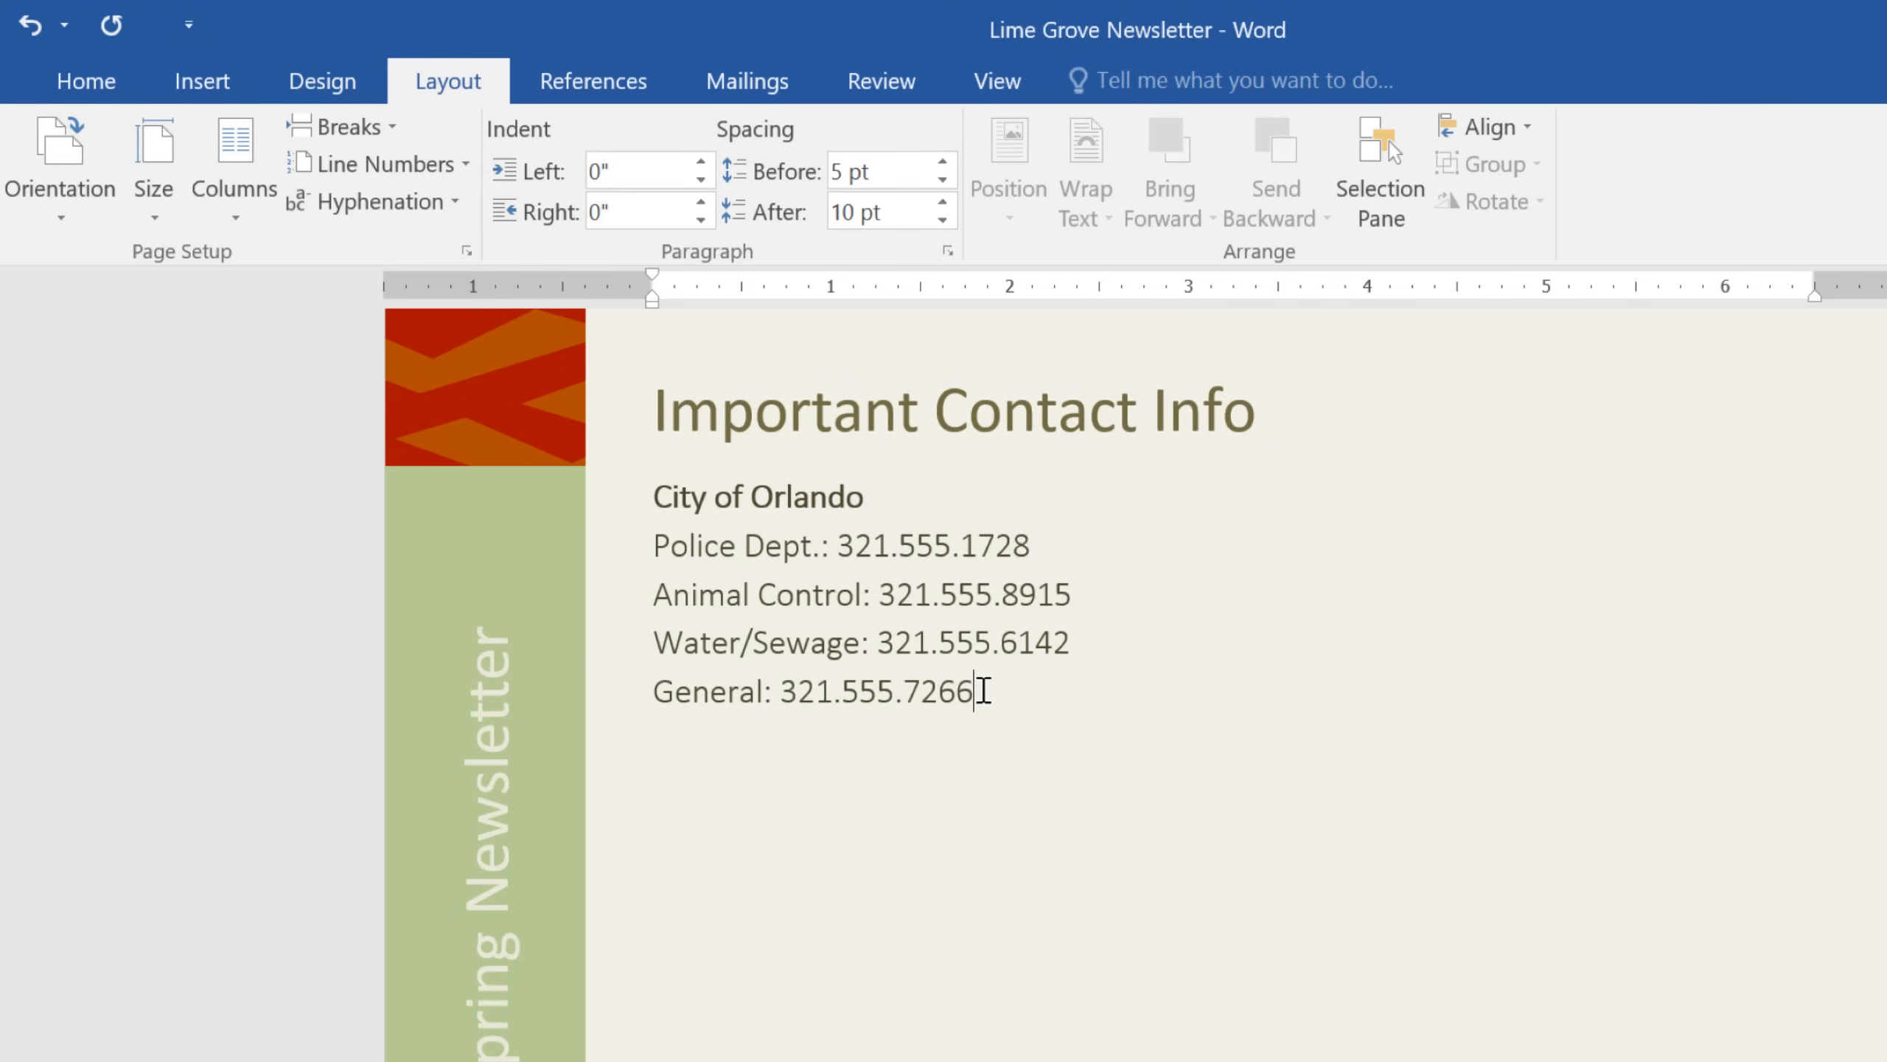